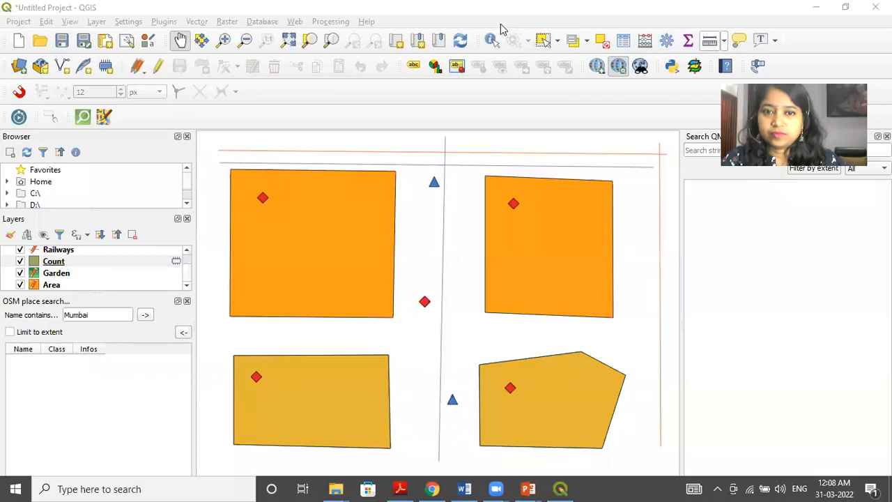
mouse_move(708, 55)
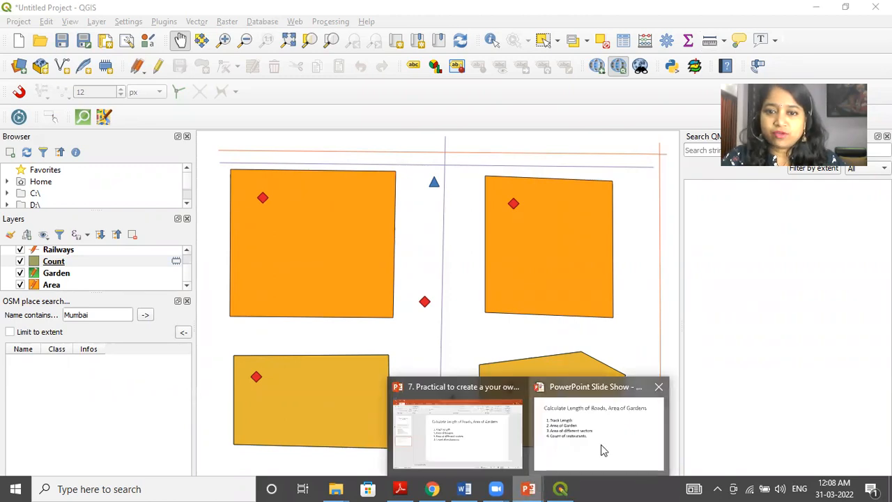
Show the PowerPoint slide listing the calculation tasks, then return to QGIS.
left_click(598, 432)
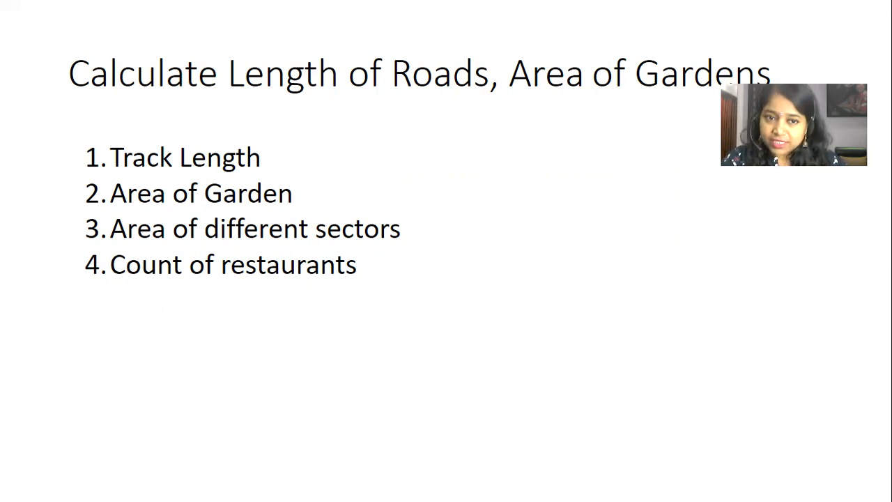
key("alt+tab")
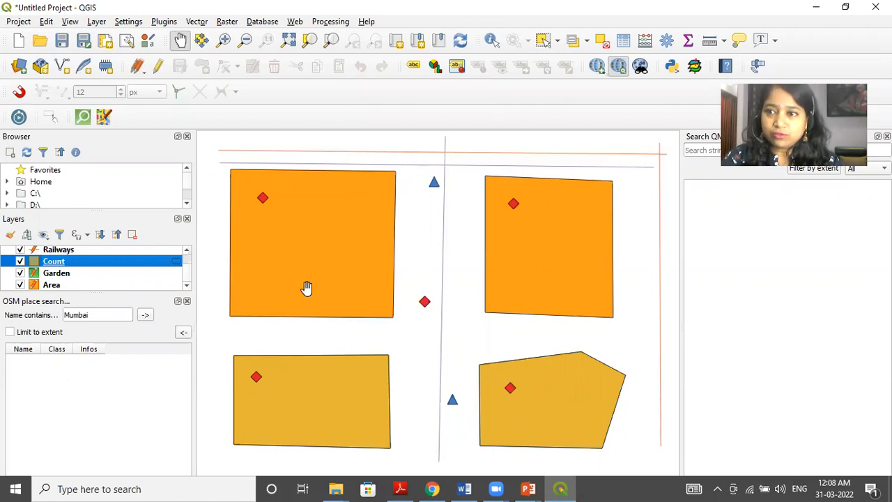
mouse_move(190, 262)
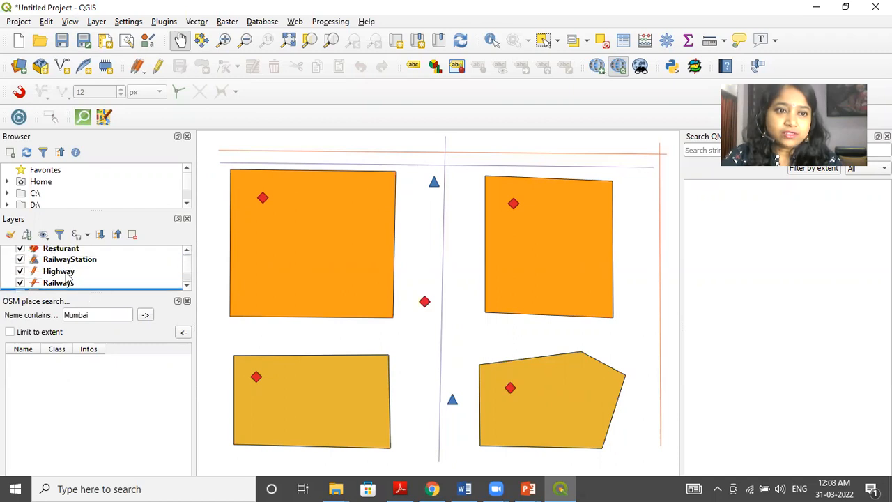
mouse_move(59, 282)
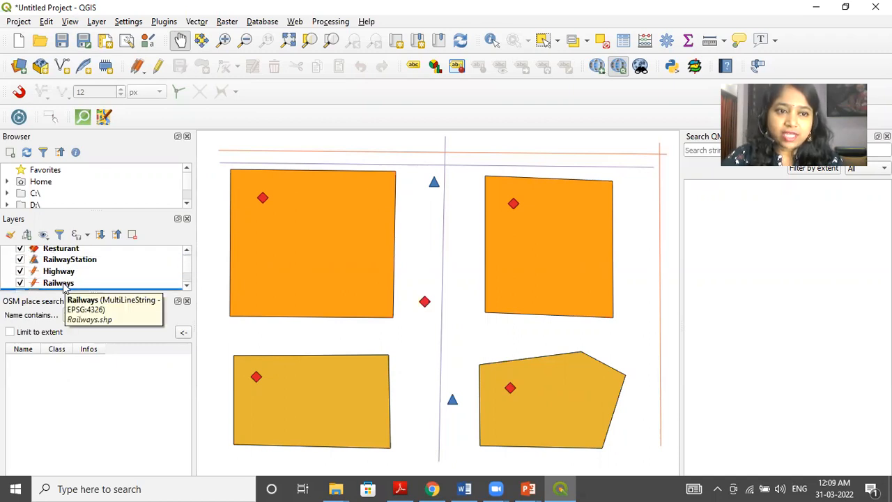
Bring up the context menu of the Railways layer in the Layers panel.
right_click(59, 282)
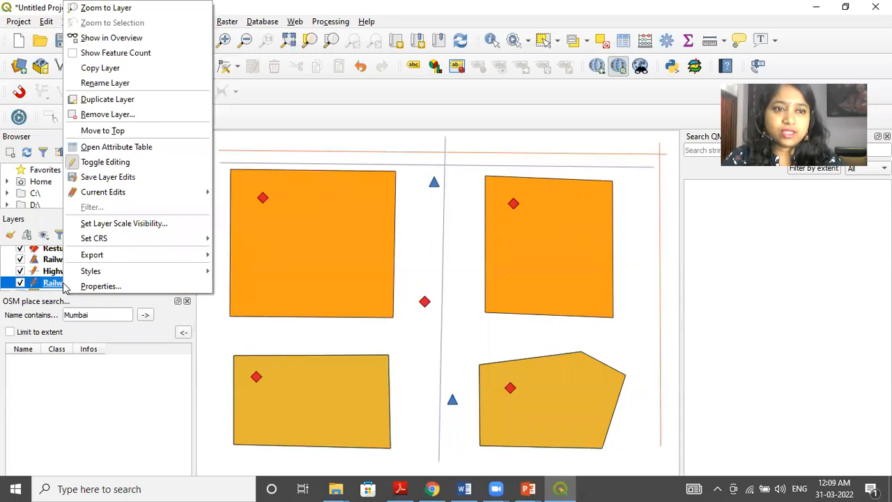
mouse_move(100, 286)
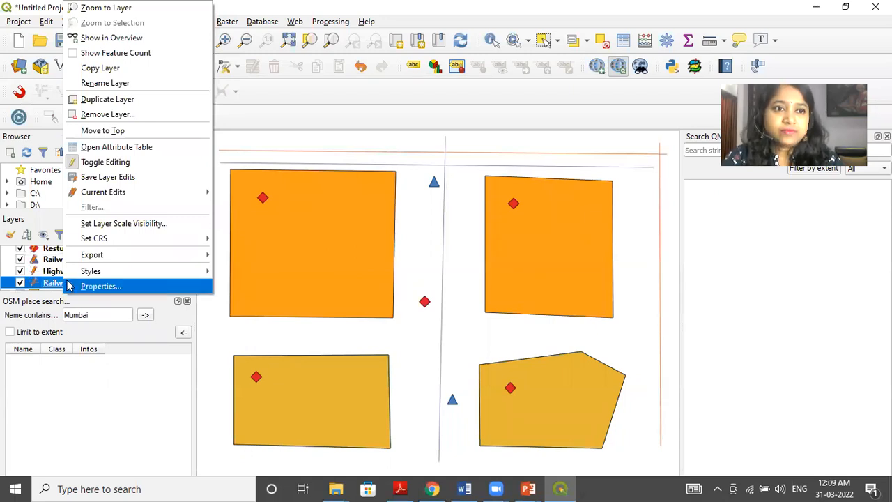
Show the Railways attribute table with its two features Railway1 and Railway2.
left_click(106, 161)
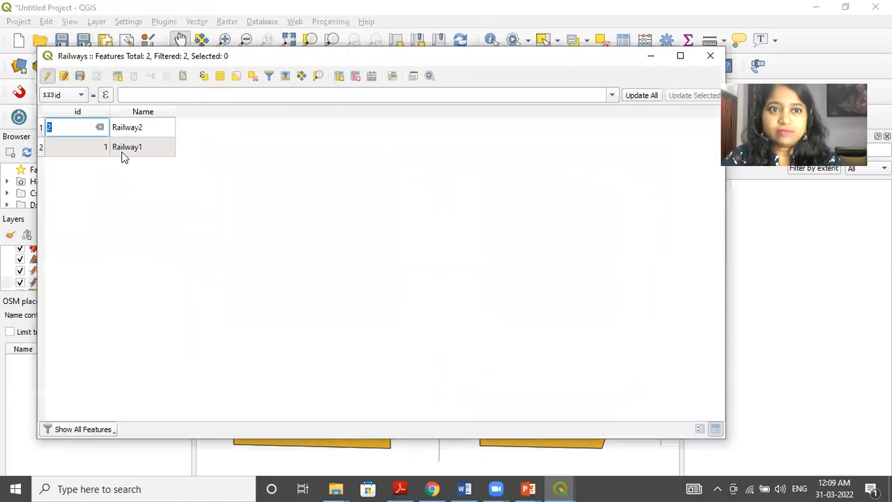
mouse_move(159, 173)
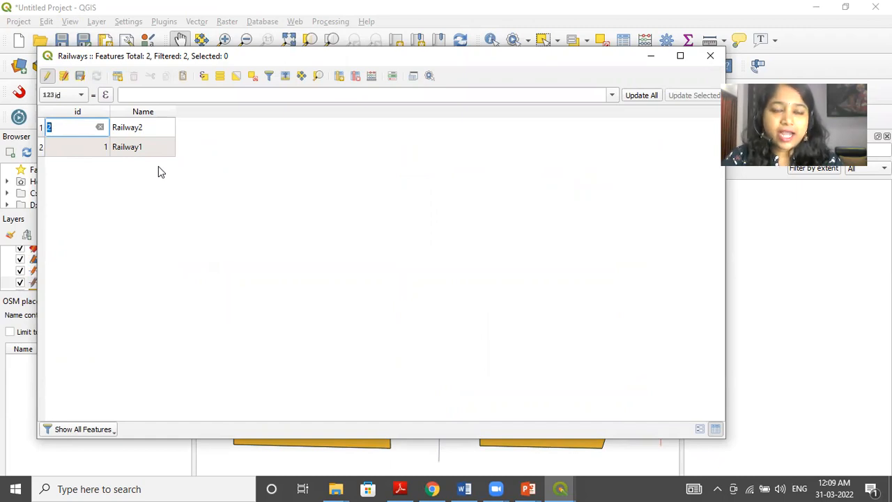
mouse_move(155, 129)
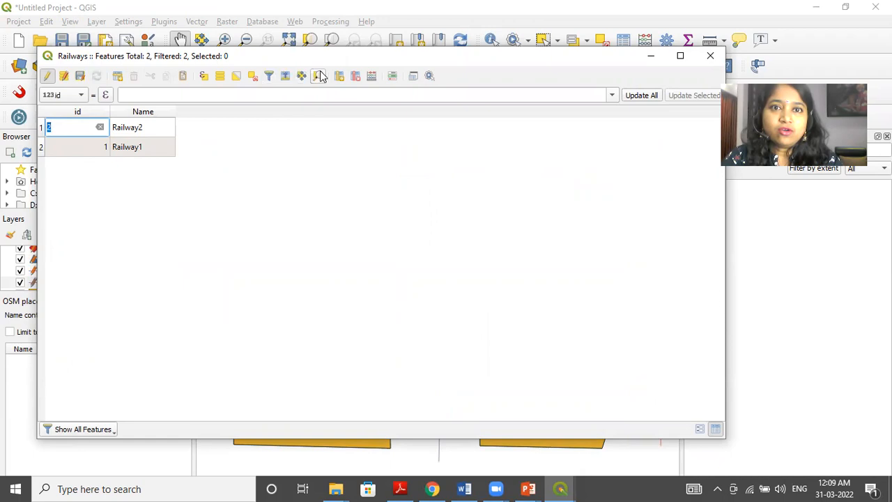
mouse_move(370, 75)
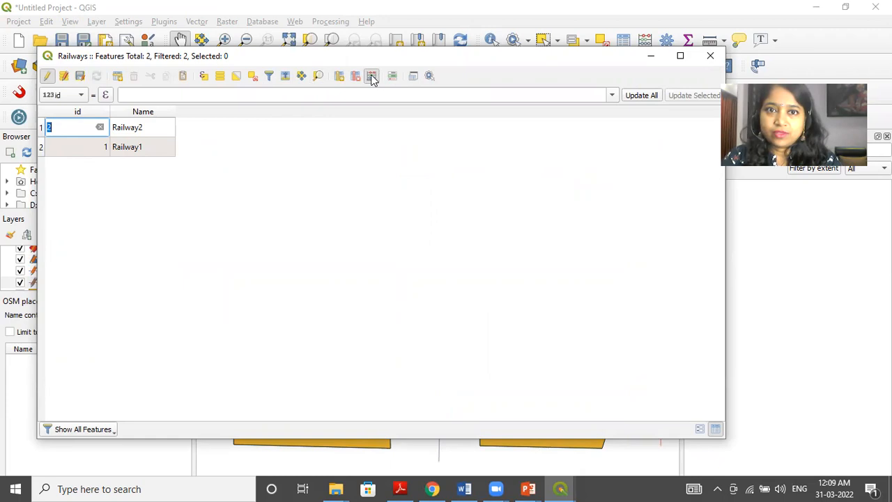
In the Field Calculator define a new field Track_len as Decimal number (real) with precision 2.
left_click(370, 75)
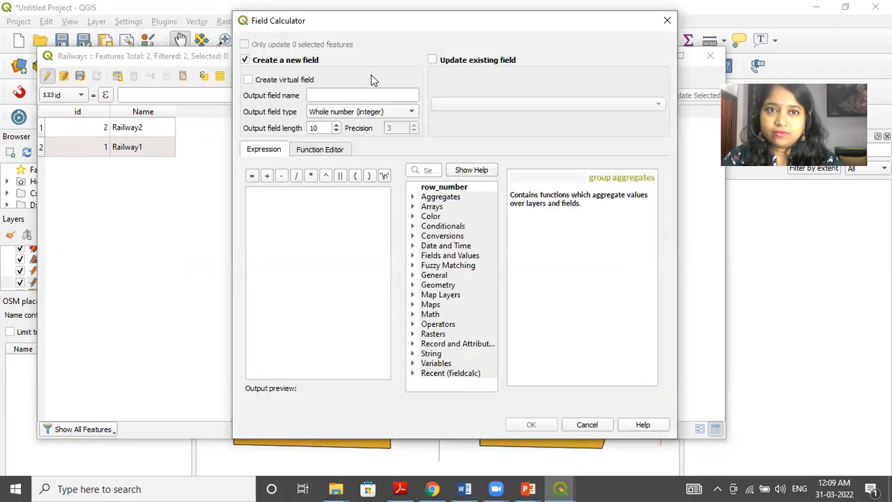
left_click(363, 95)
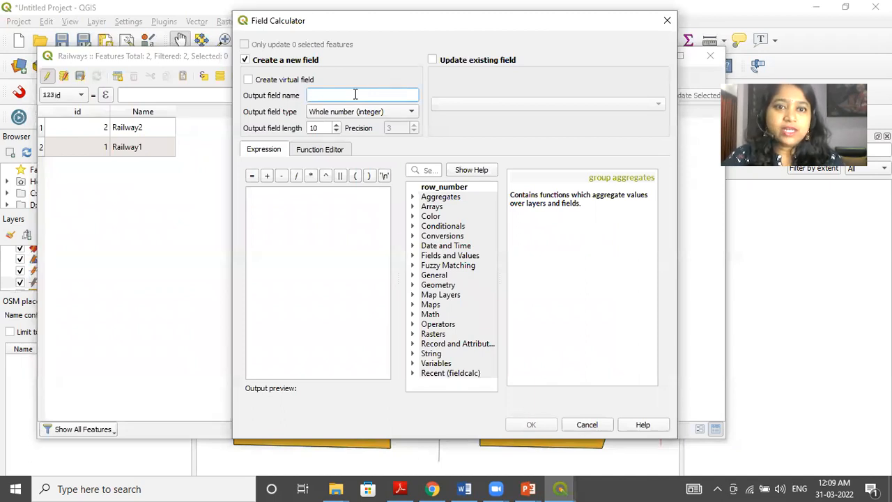
type("L")
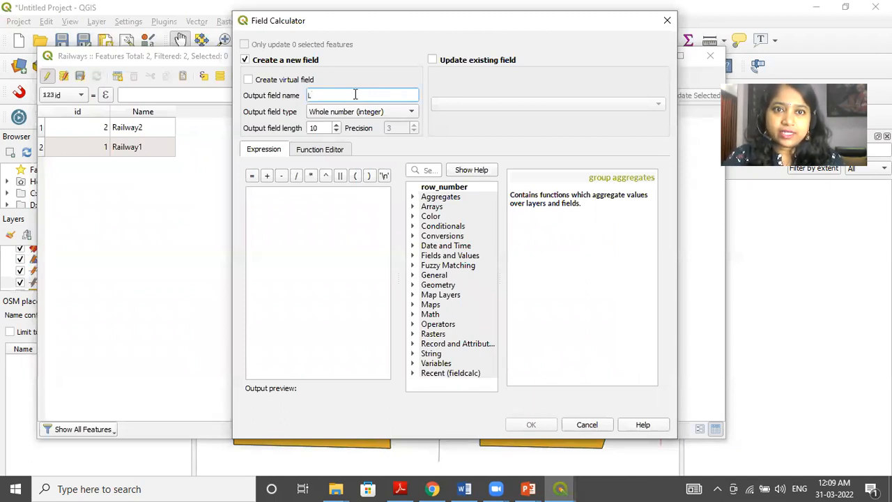
type("Track_len")
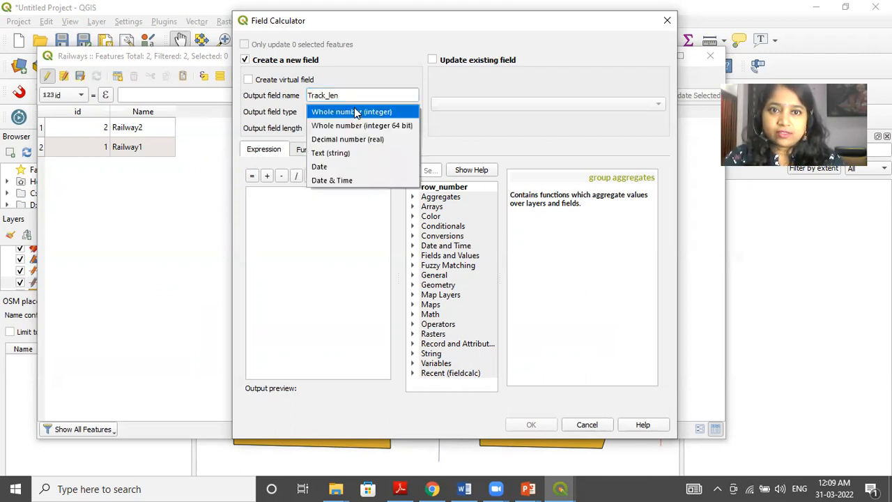
left_click(347, 139)
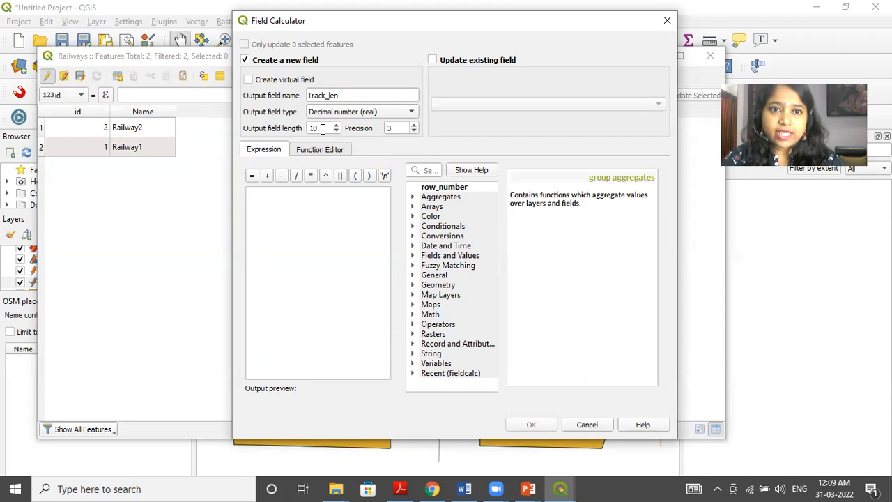
mouse_move(313, 128)
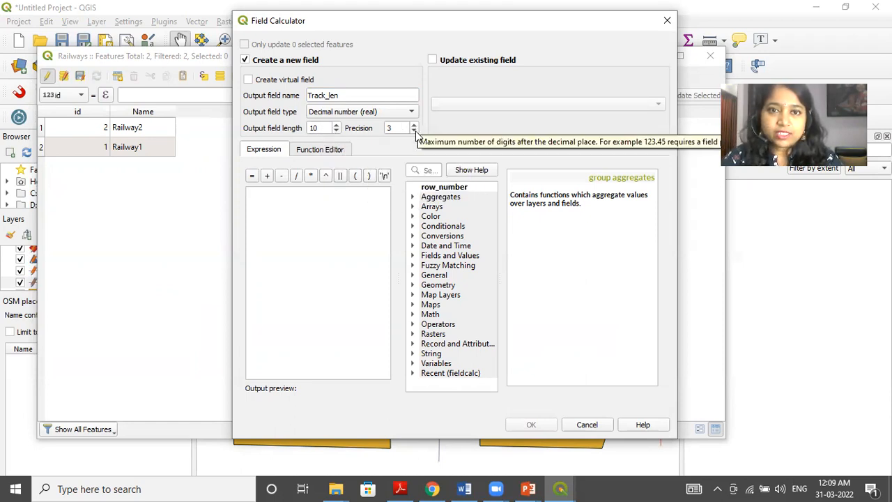
left_click(397, 128)
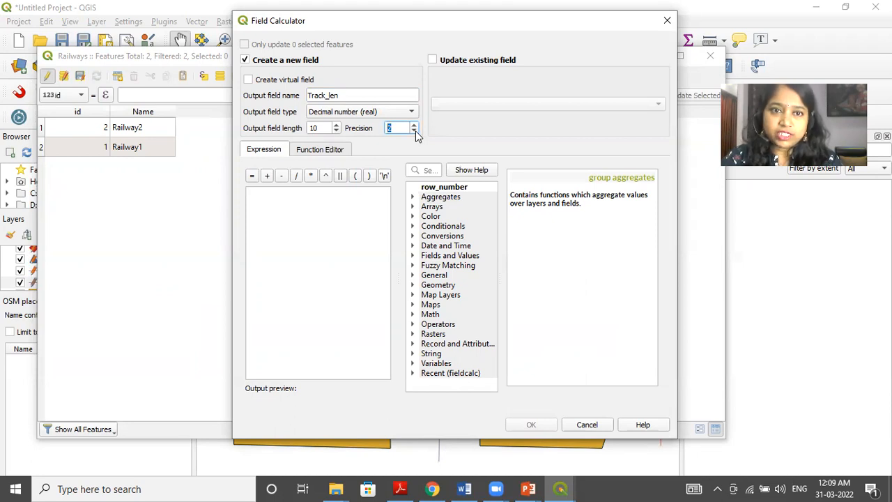
left_click(414, 131)
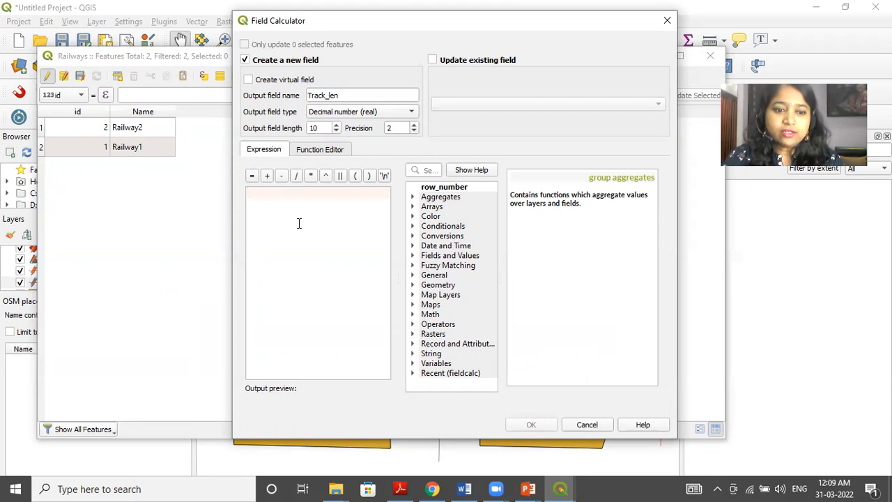
Fill Track_len with $length/1000, giving 256.67 for Railway1 and 172.09 for Railway2.
type("$")
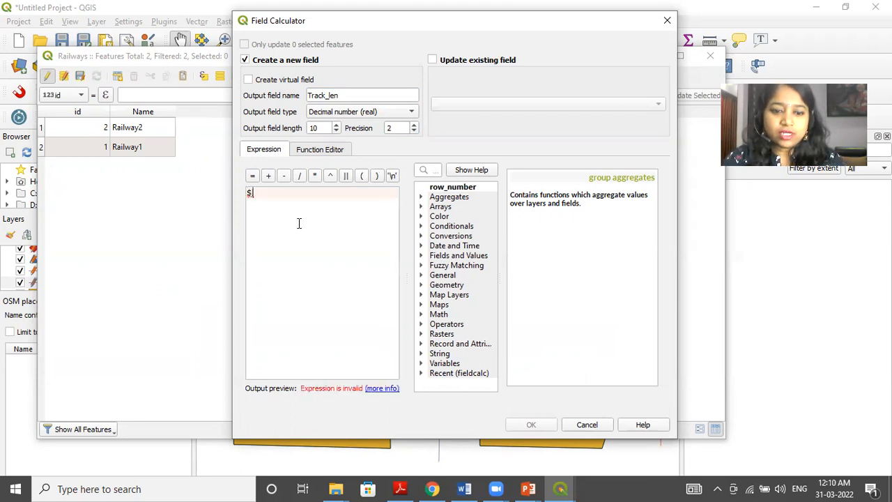
type("length")
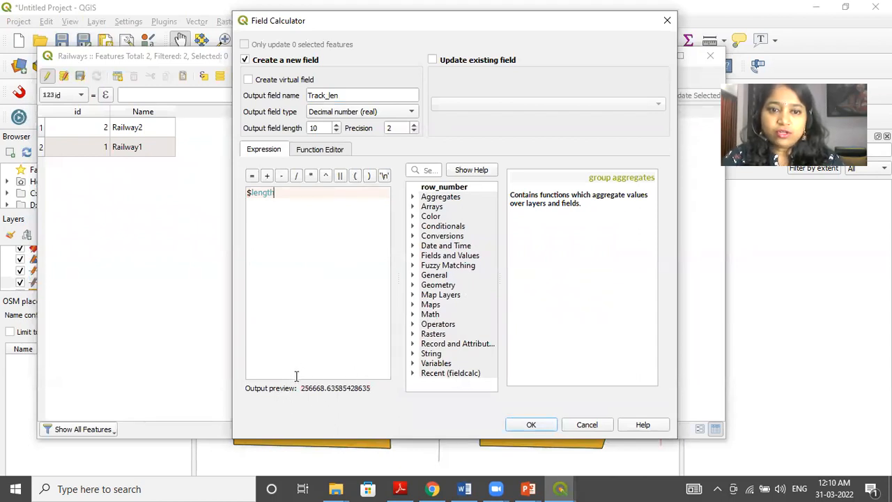
mouse_move(304, 397)
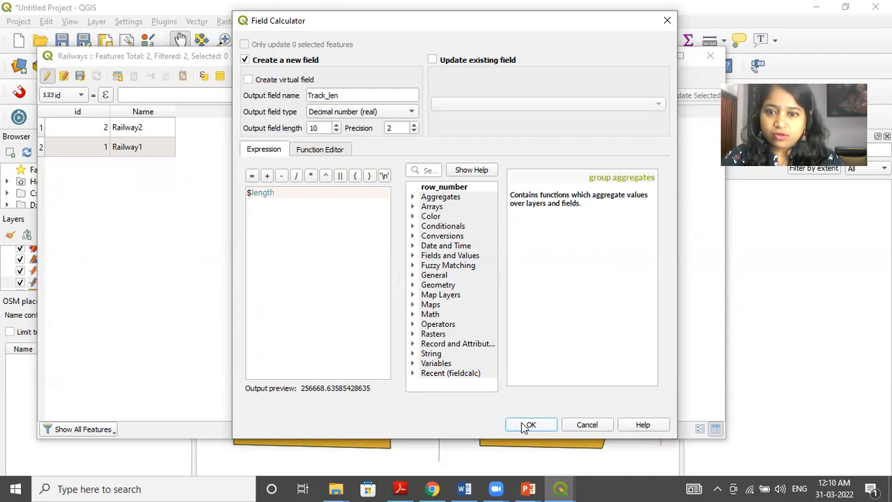
type("/")
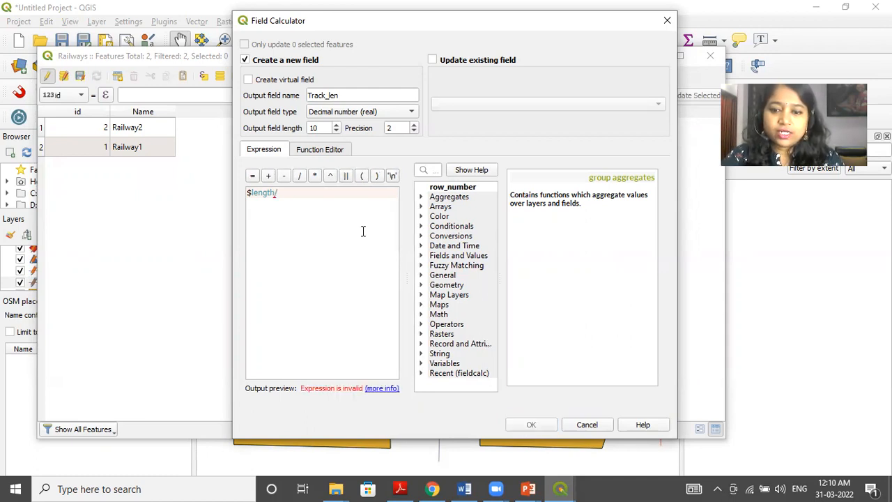
type("1000")
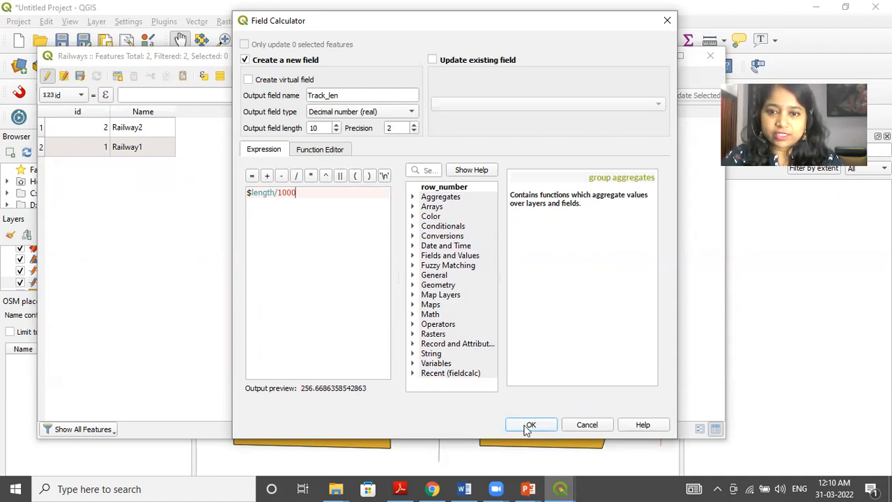
left_click(530, 423)
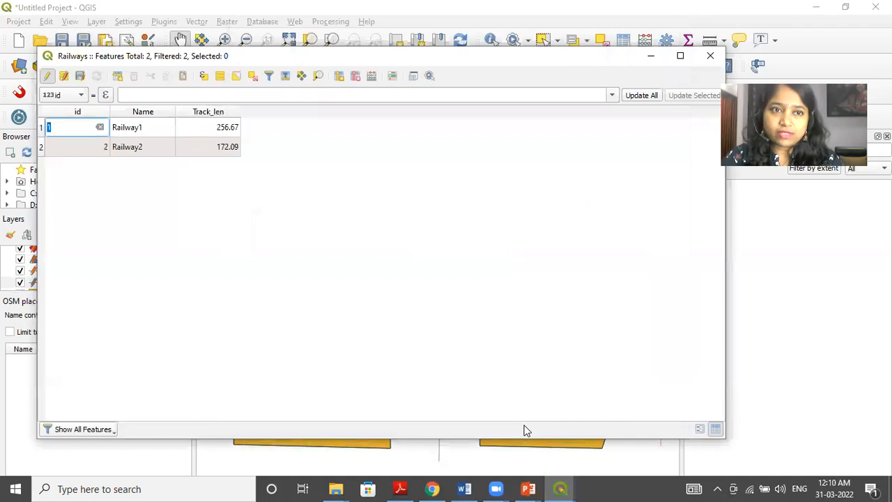
mouse_move(230, 181)
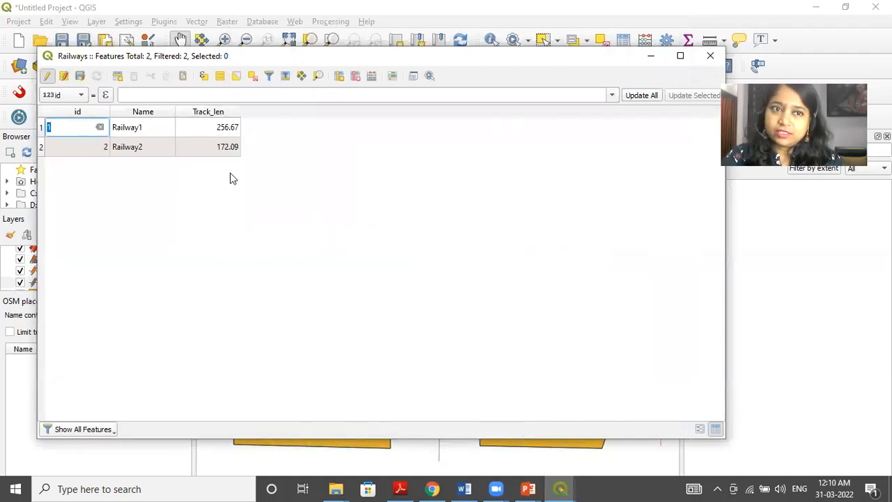
mouse_move(607, 69)
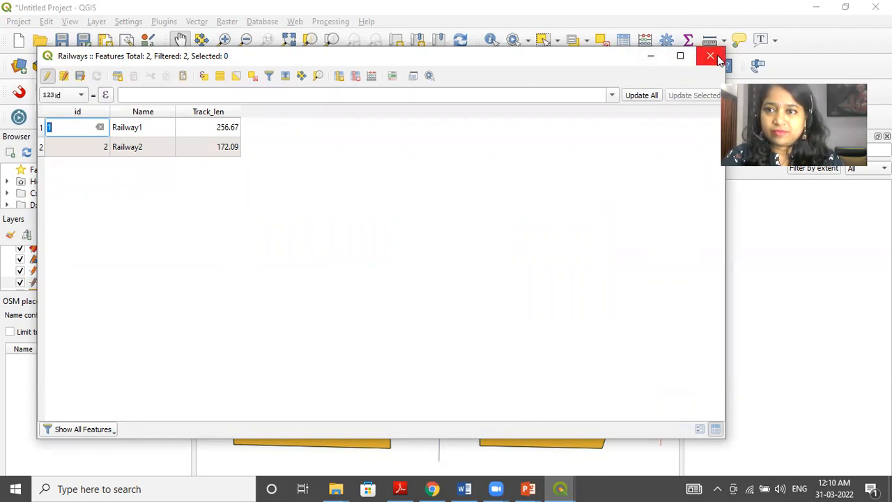
Close the Railways attribute table to return to the map.
left_click(711, 56)
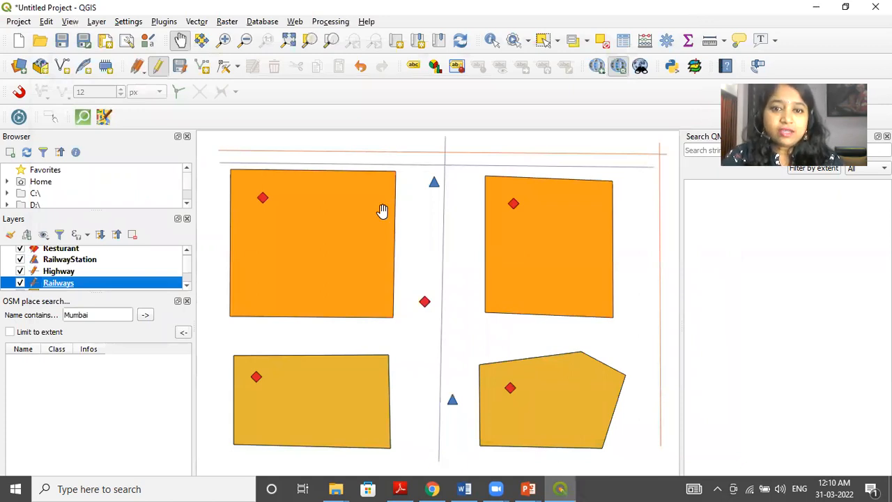
mouse_move(248, 378)
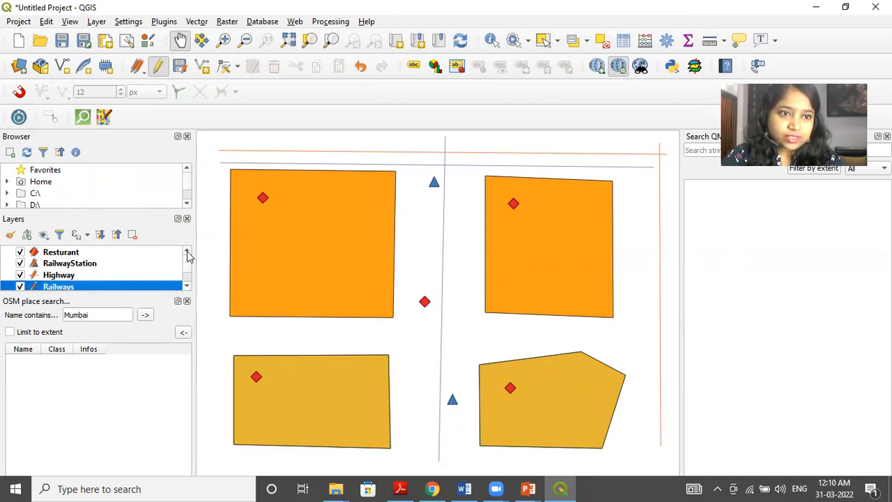
Locate the Garden layer in the Layers panel and bring up its context menu.
scroll("down", 3)
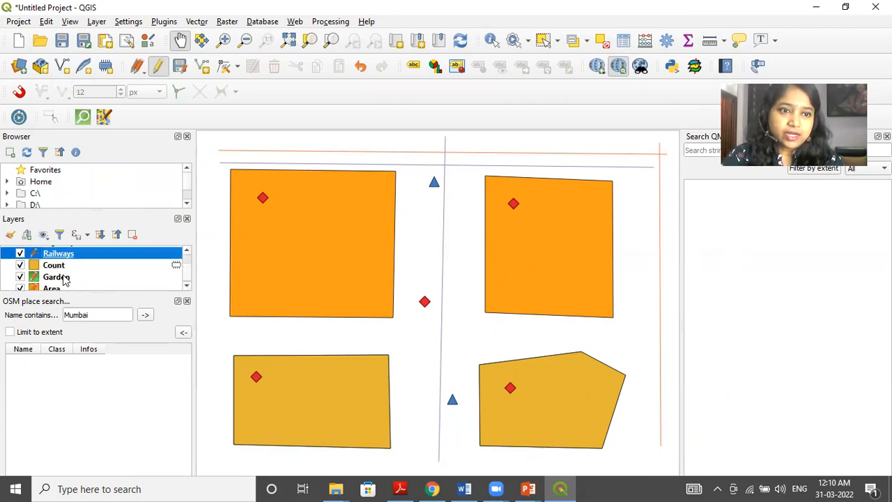
right_click(55, 276)
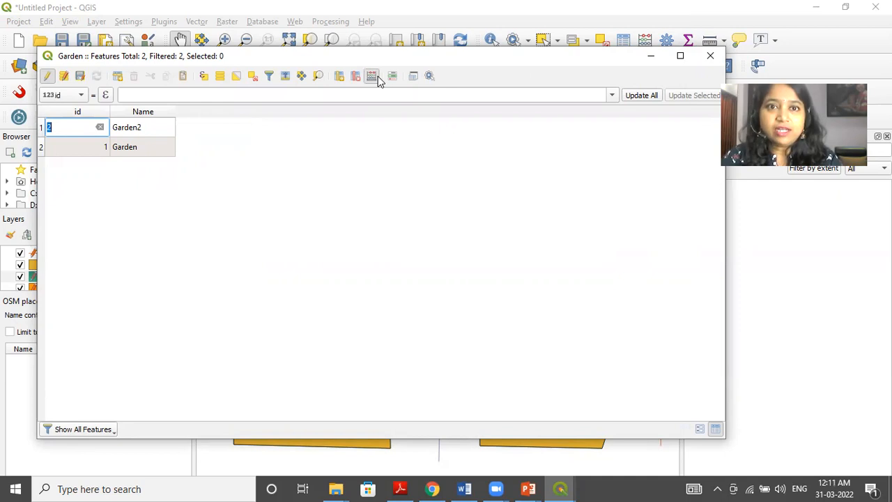
In the Field Calculator define a new field Area_cal as Decimal number (real) with precision 2.
left_click(371, 75)
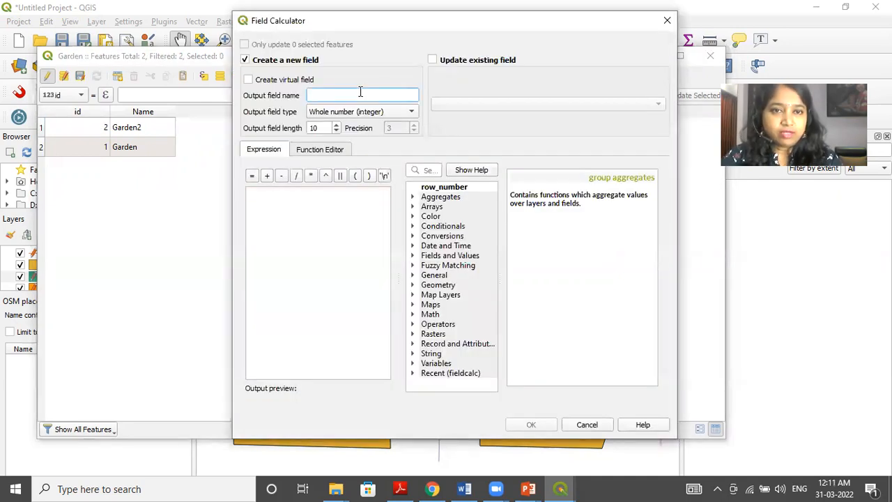
type("Area_cal")
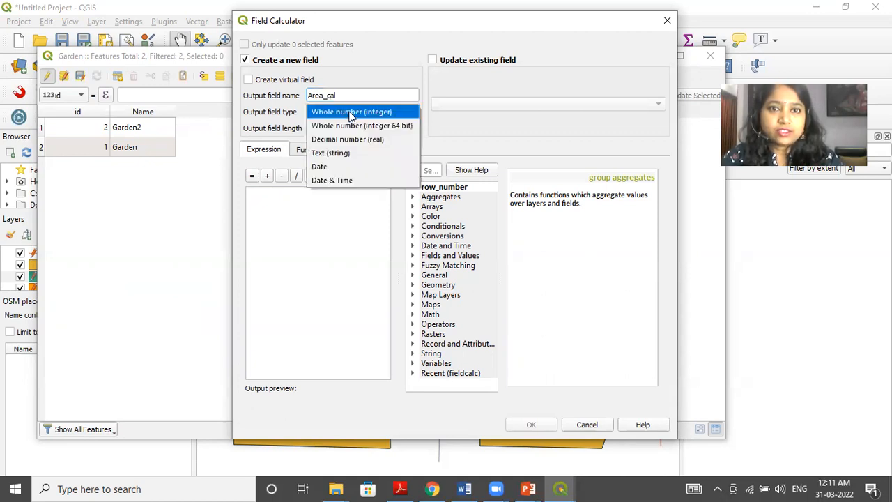
left_click(347, 140)
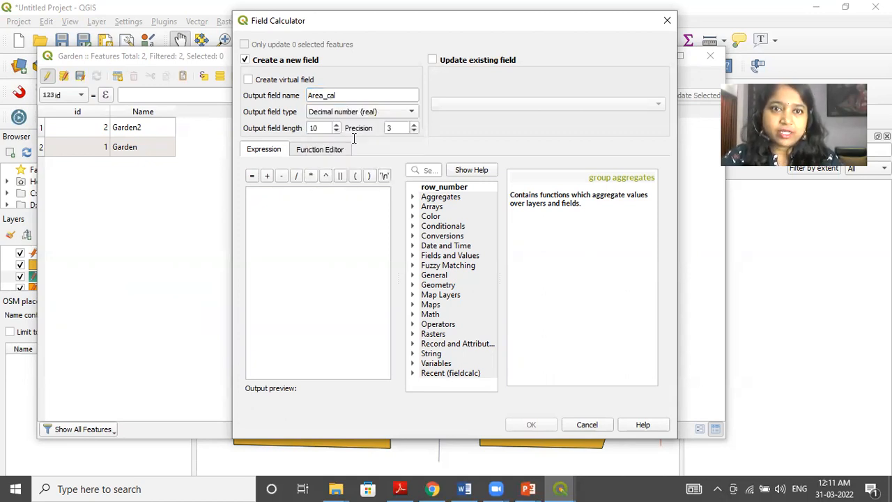
type("2")
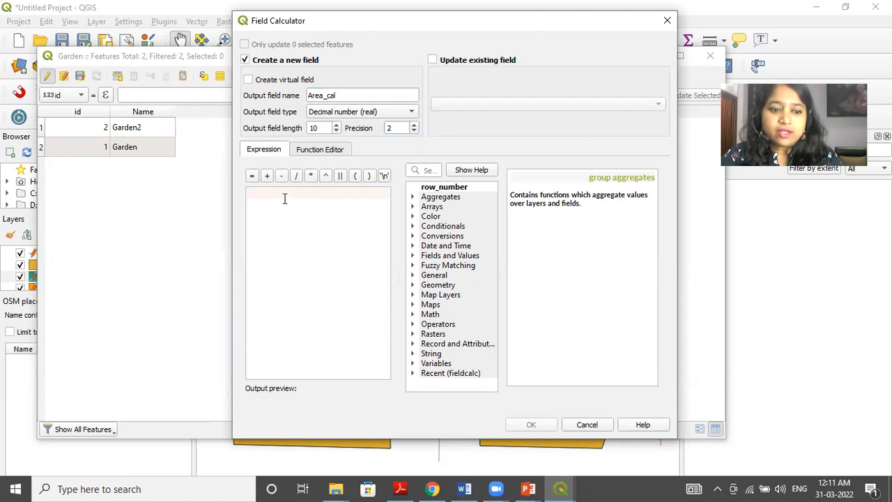
Fill Area_cal with $area/1000 from the Geometry functions, giving 4626515.92 and 3881782.76.
type("$a")
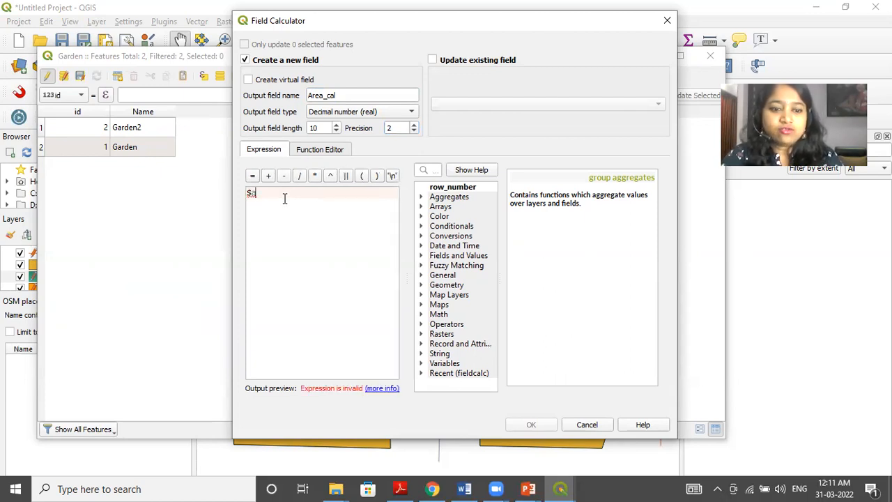
type("$area")
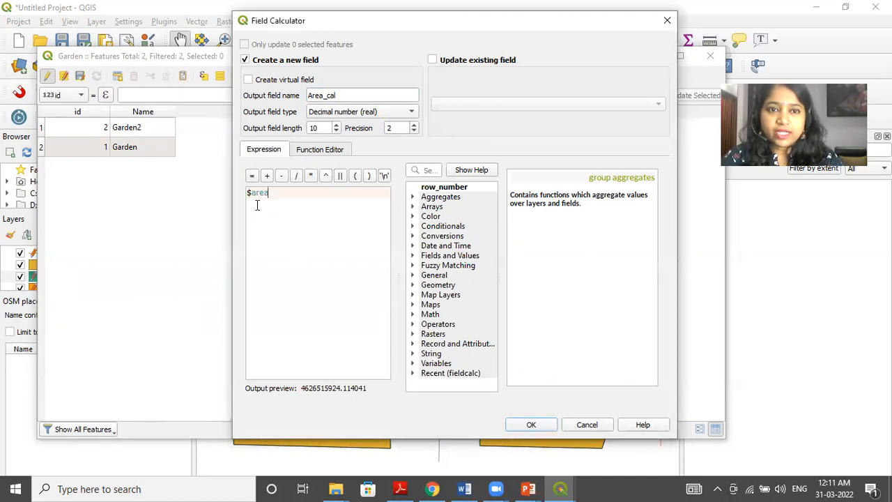
key("Backspace")
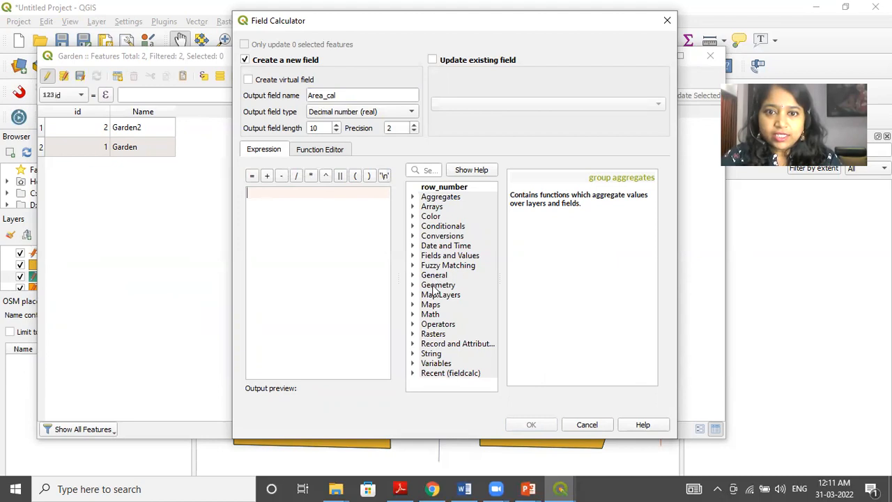
left_click(437, 284)
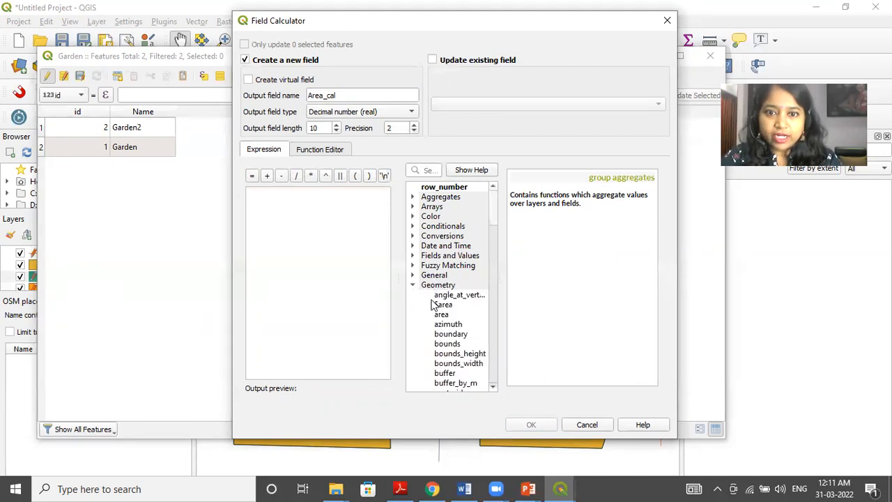
double_click(443, 304)
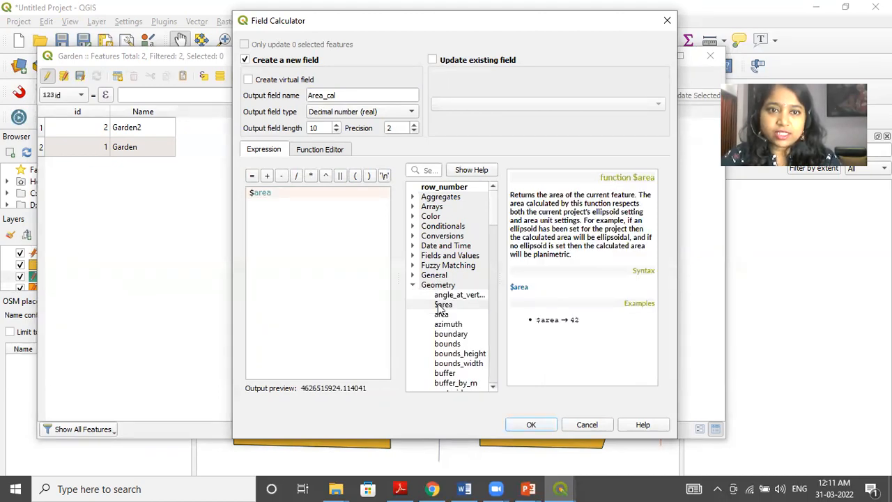
mouse_move(351, 410)
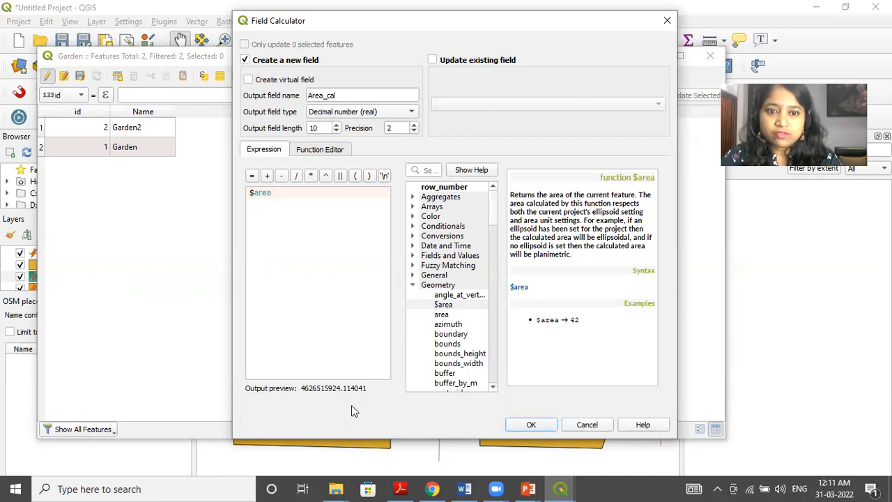
type("/1000")
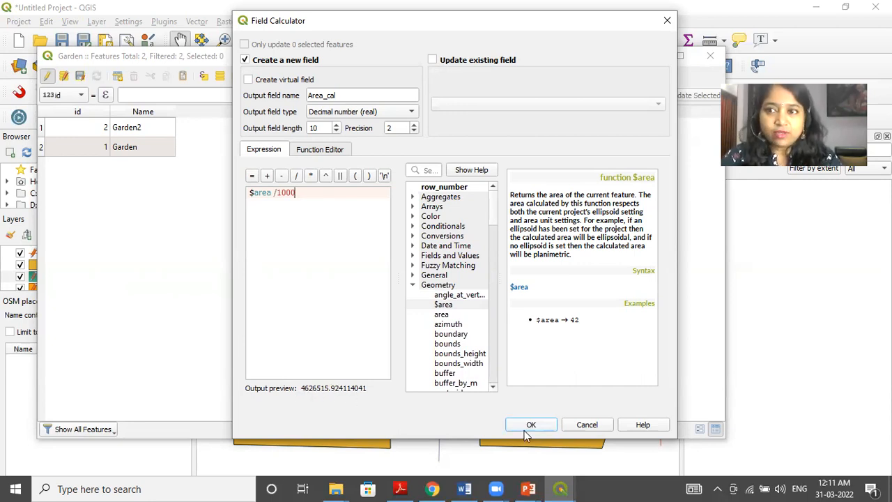
left_click(531, 423)
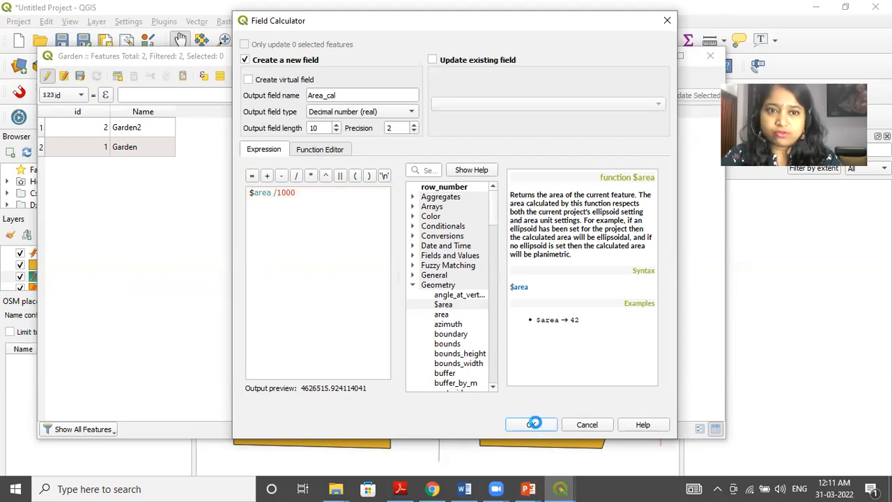
left_click(531, 424)
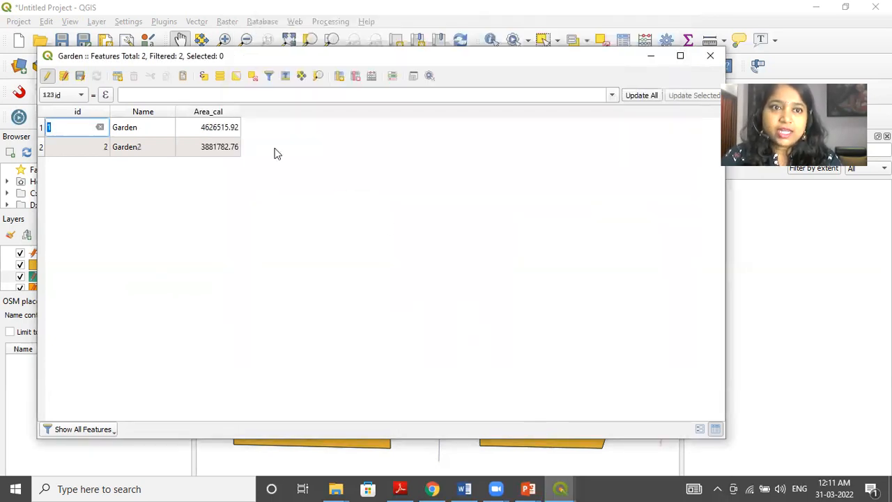
mouse_move(221, 170)
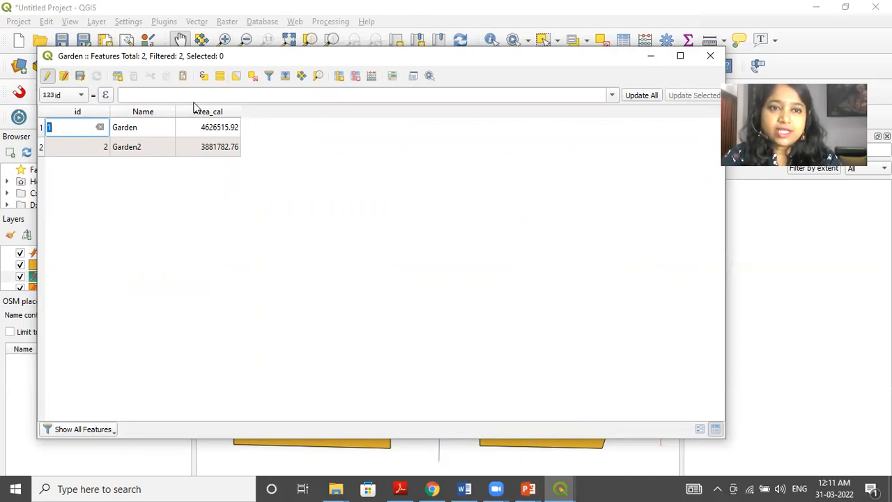
mouse_move(209, 170)
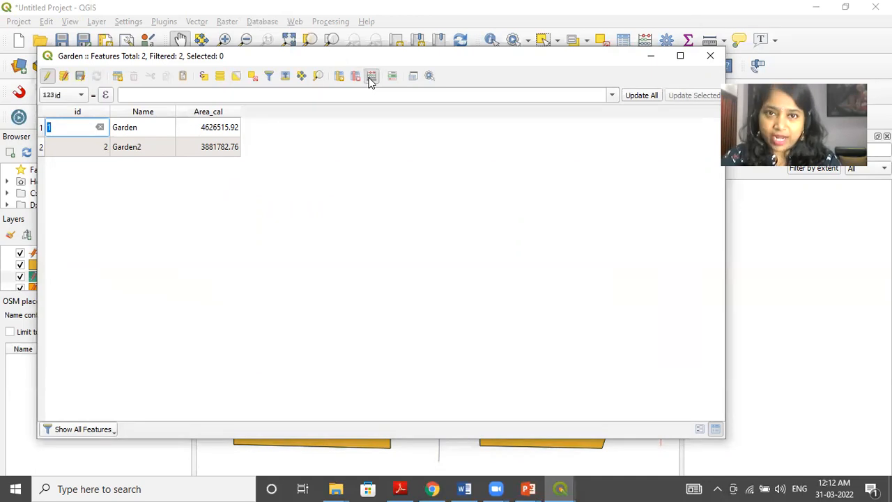
In the Field Calculator define a new field Perimeter1 as Decimal number (real), length 10, precision 2.
left_click(370, 75)
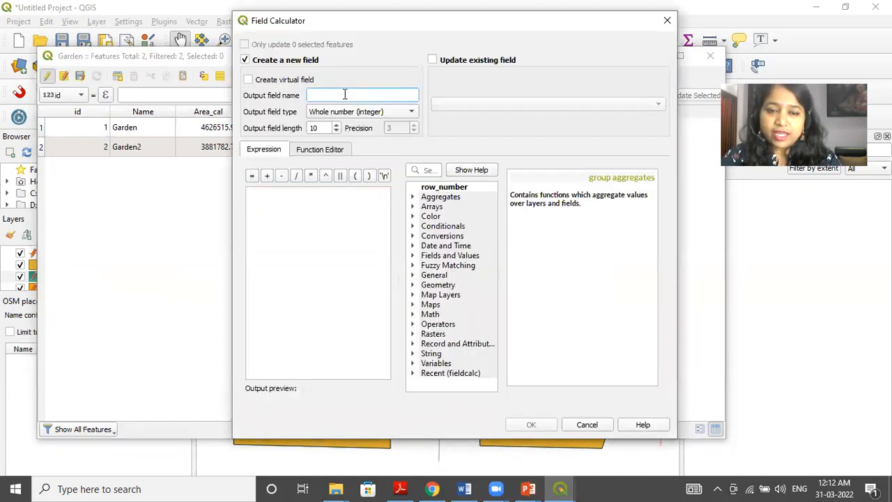
type("P")
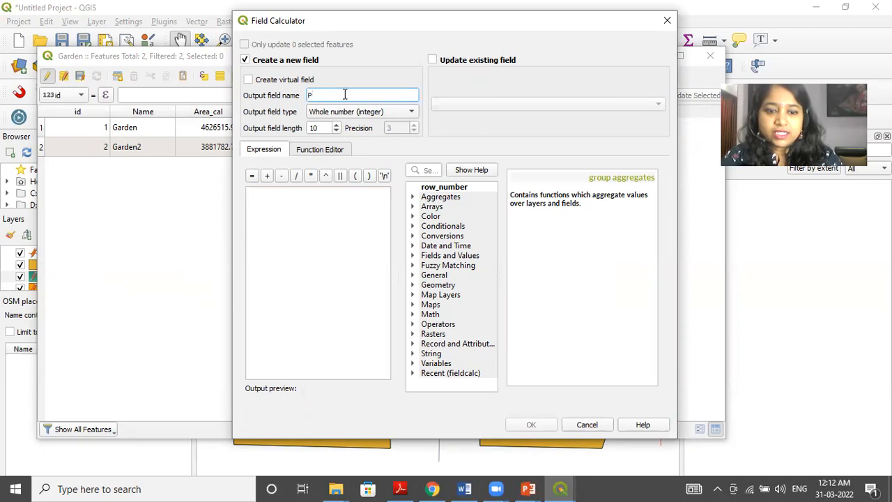
type("erimeter1")
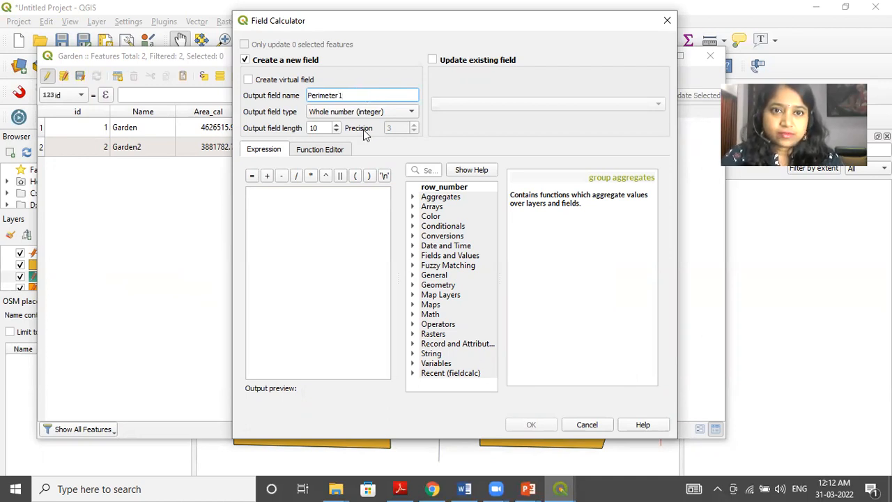
left_click(317, 128)
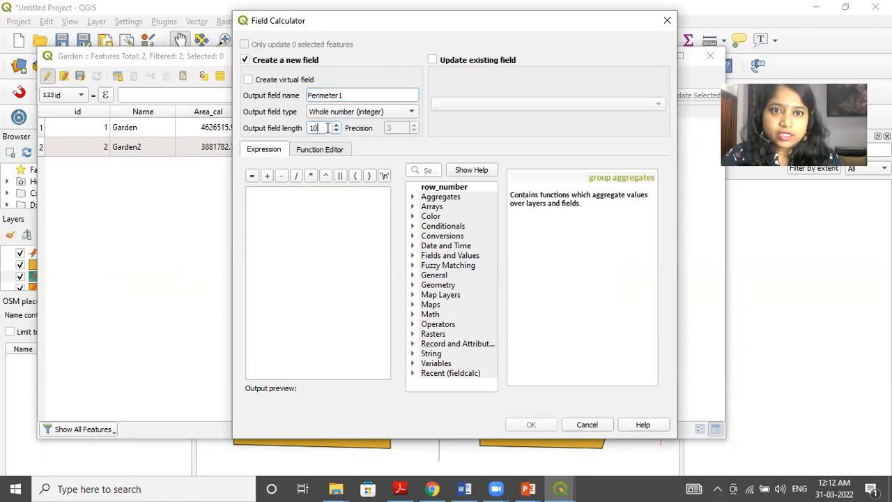
left_click(361, 112)
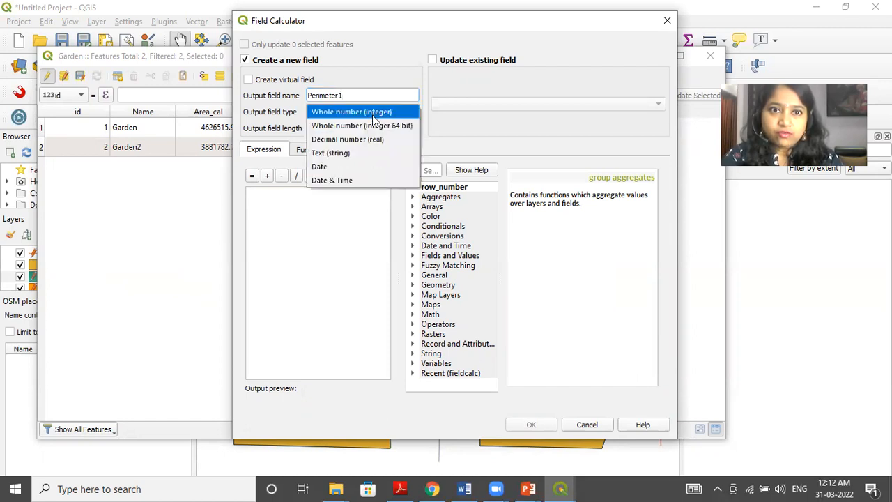
left_click(347, 139)
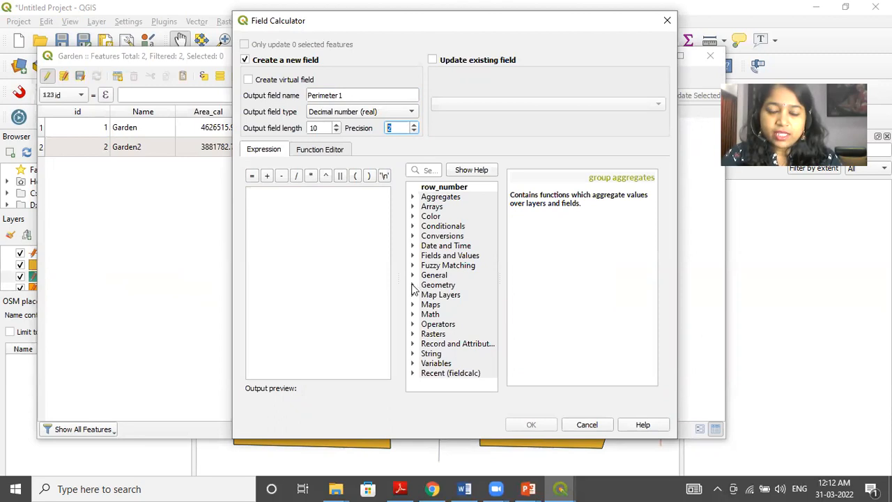
Expand the Geometry functions and scroll through them looking for the perimeter function.
left_click(438, 284)
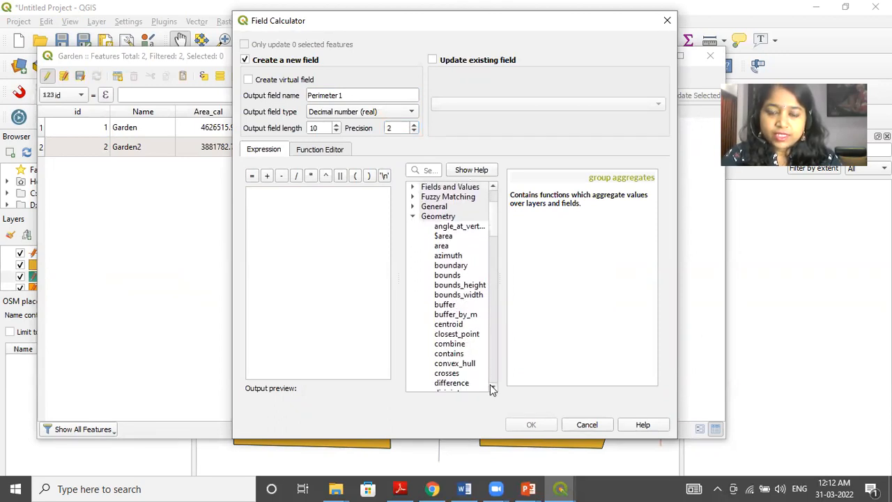
scroll("down", 3)
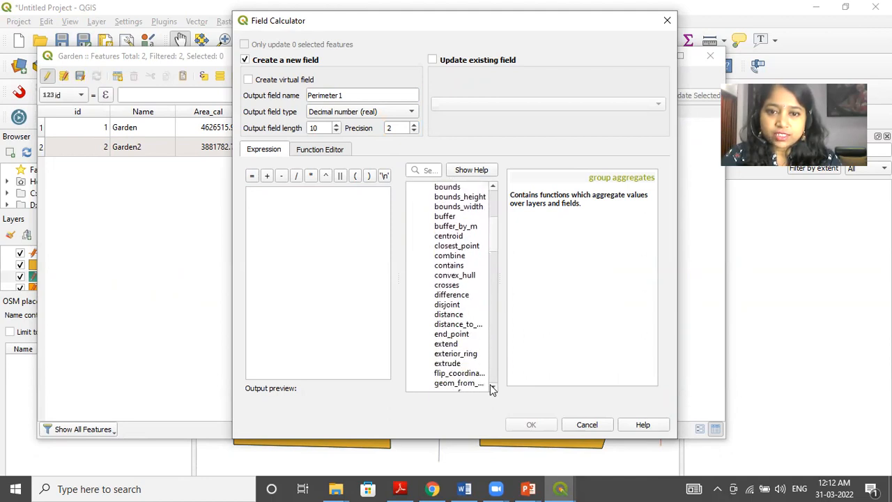
scroll("down", 3)
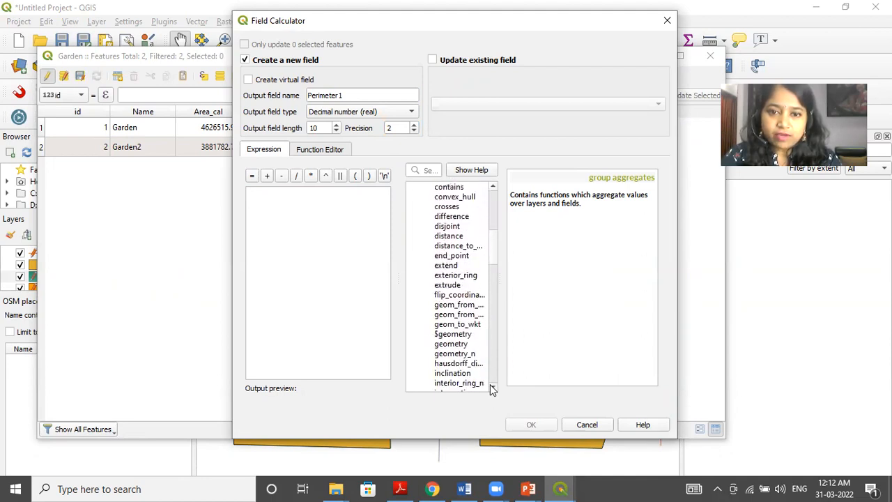
scroll("down", 3)
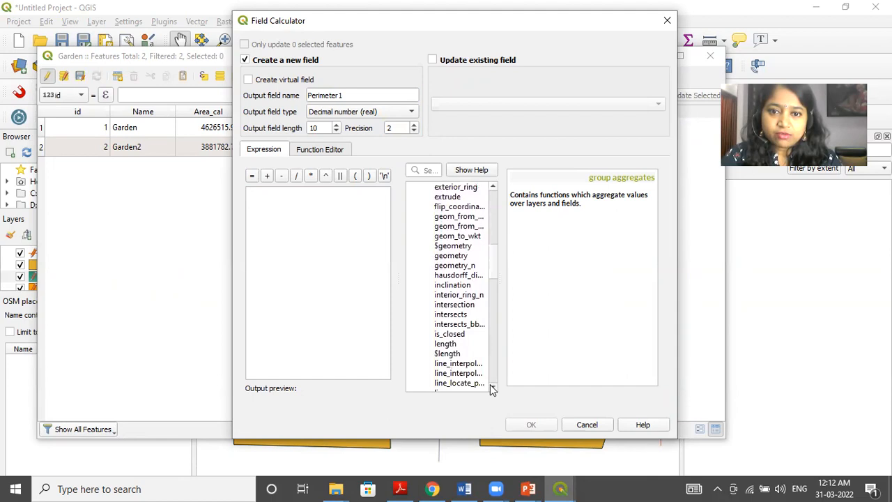
scroll("down", 3)
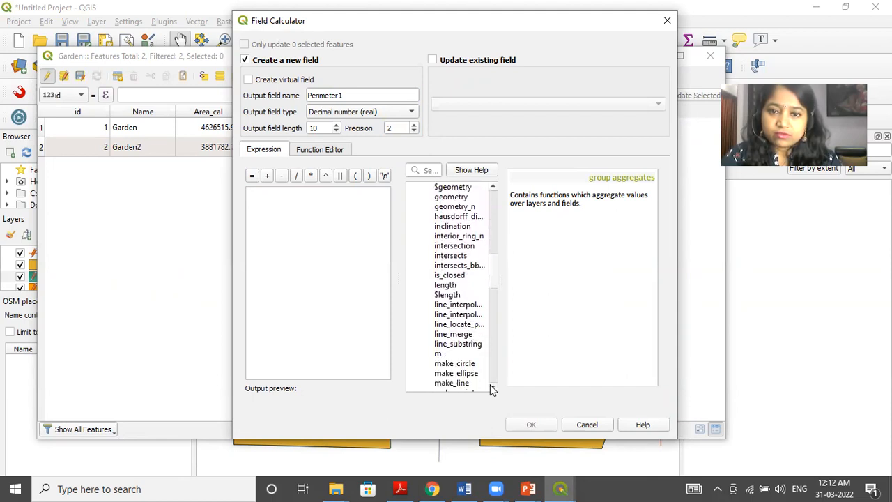
scroll("down", 3)
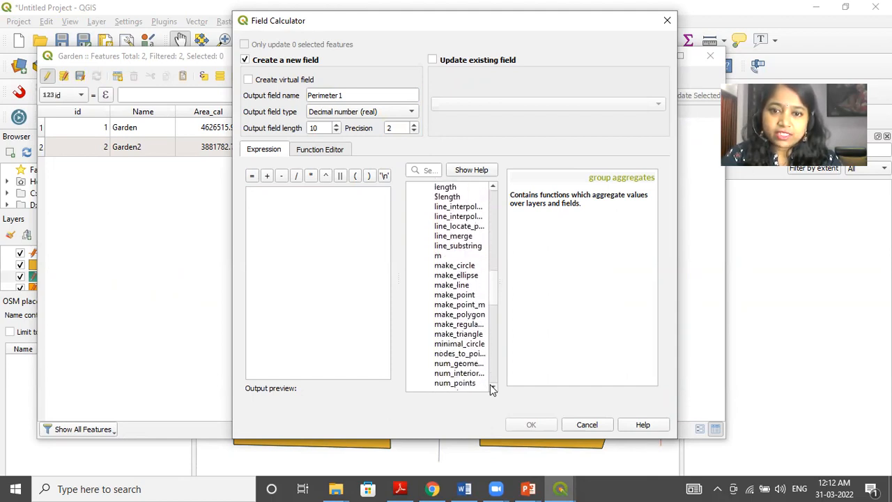
scroll("down", 3)
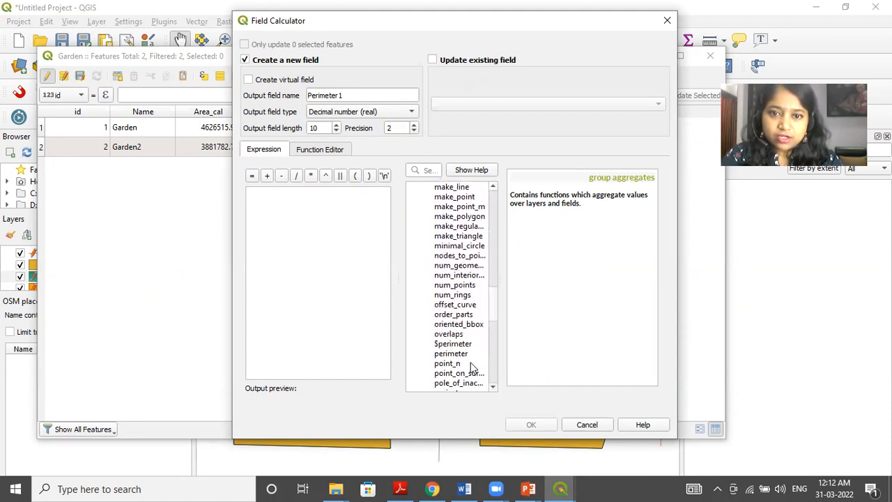
Build the expression $perimeter /1000 and confirm, giving Perimeter1 values 282.22 and 247.42.
double_click(453, 342)
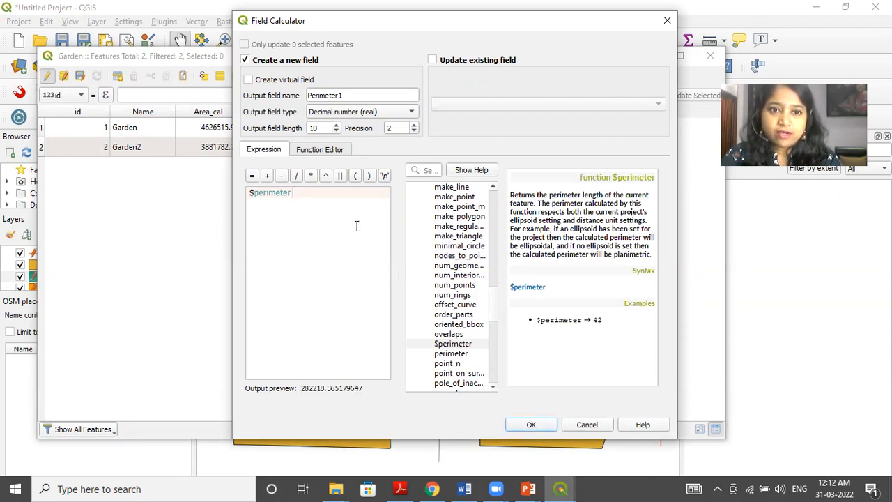
type("/1000")
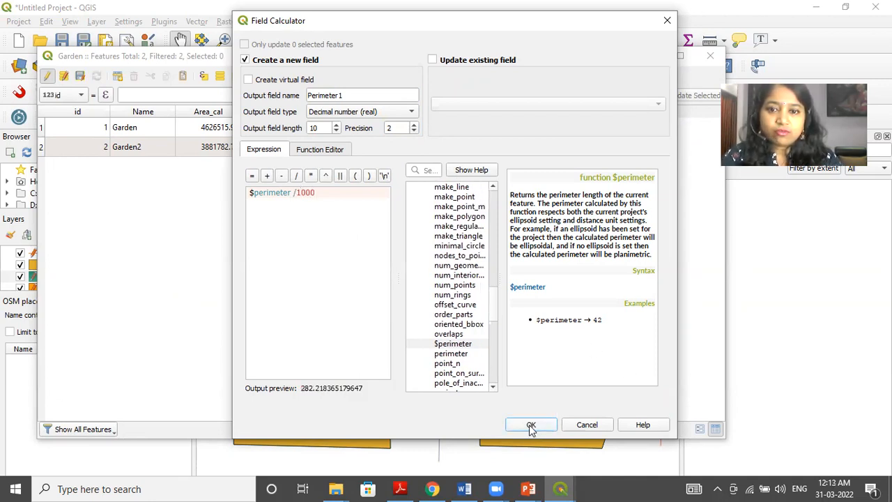
left_click(531, 423)
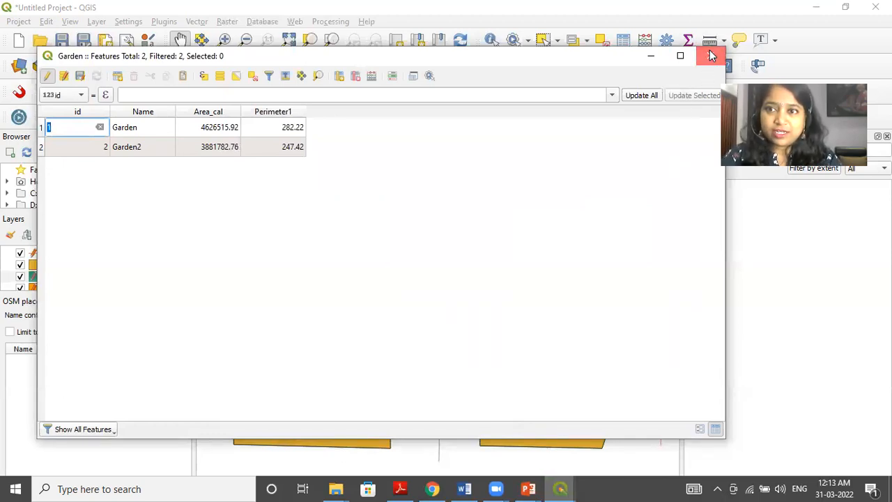
Close the Garden attribute table and launch Count Points in Polygon from Vector > Analysis Tools.
left_click(710, 56)
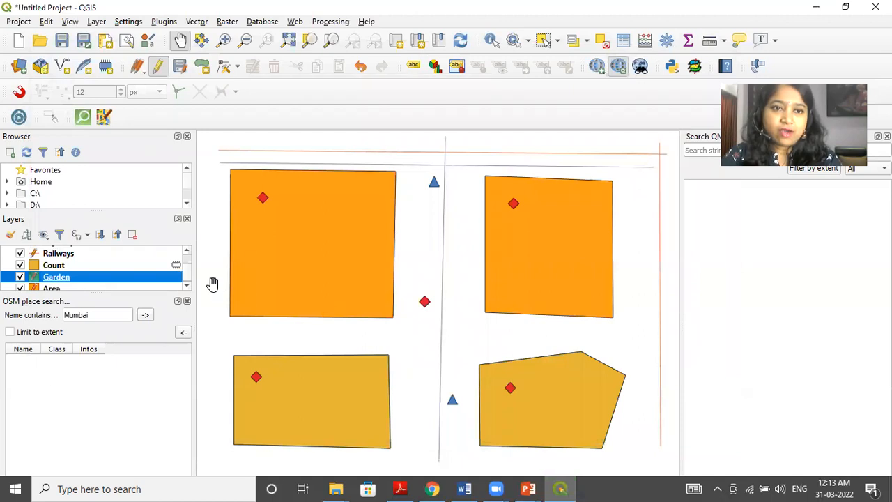
mouse_move(315, 388)
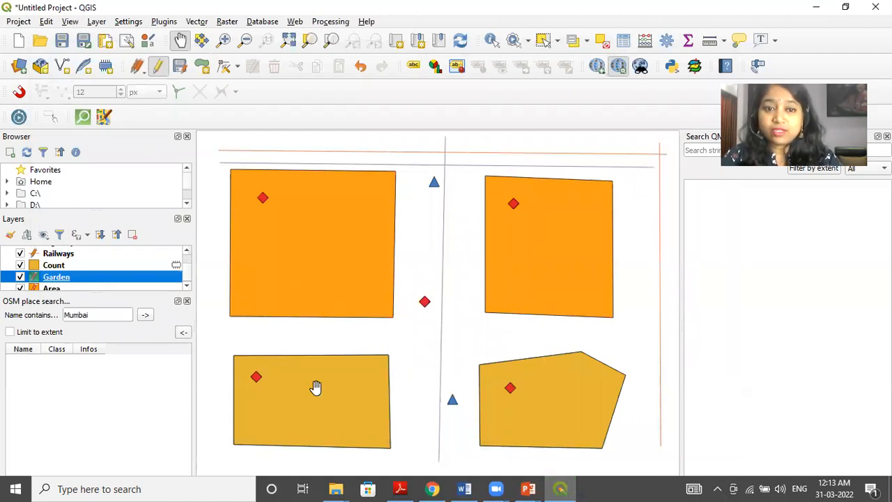
mouse_move(285, 431)
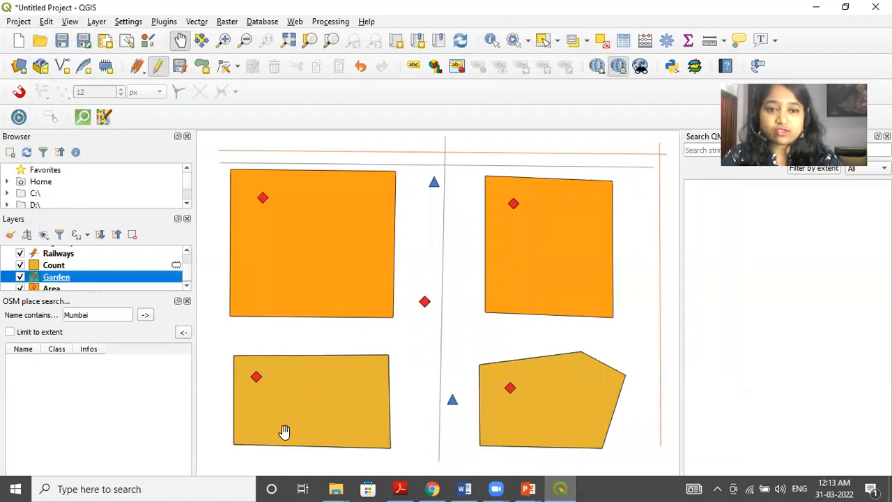
mouse_move(345, 418)
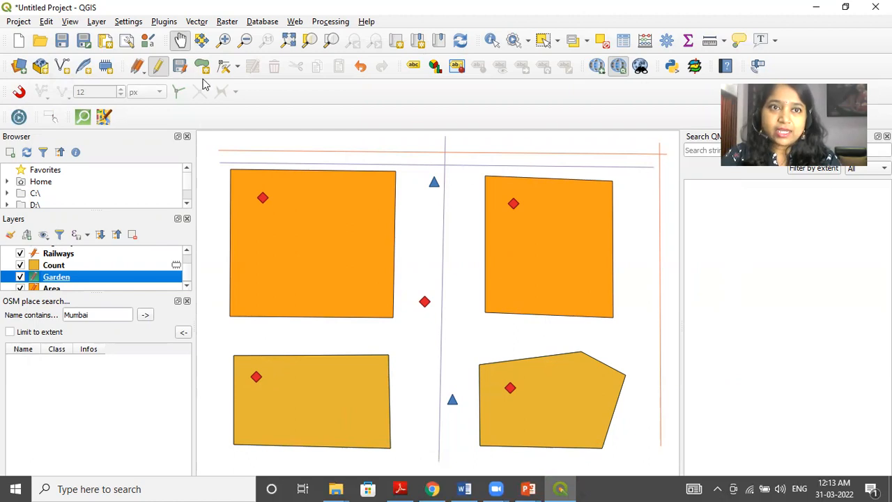
mouse_move(202, 39)
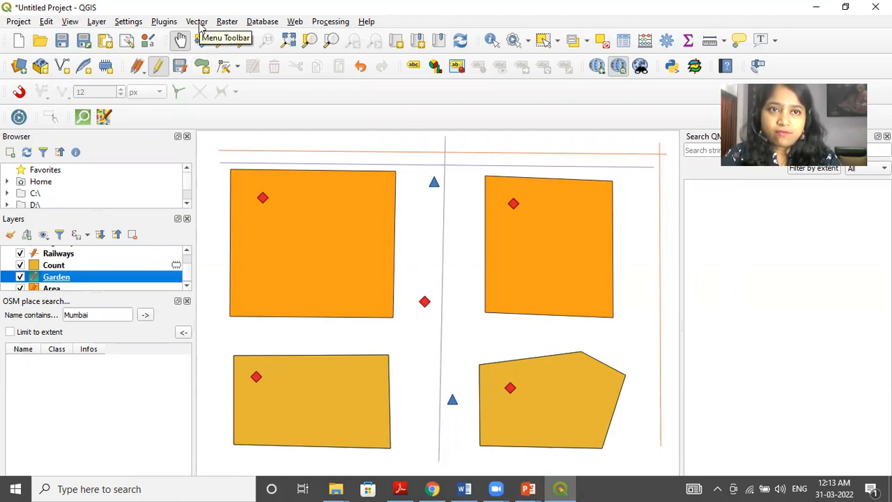
left_click(197, 21)
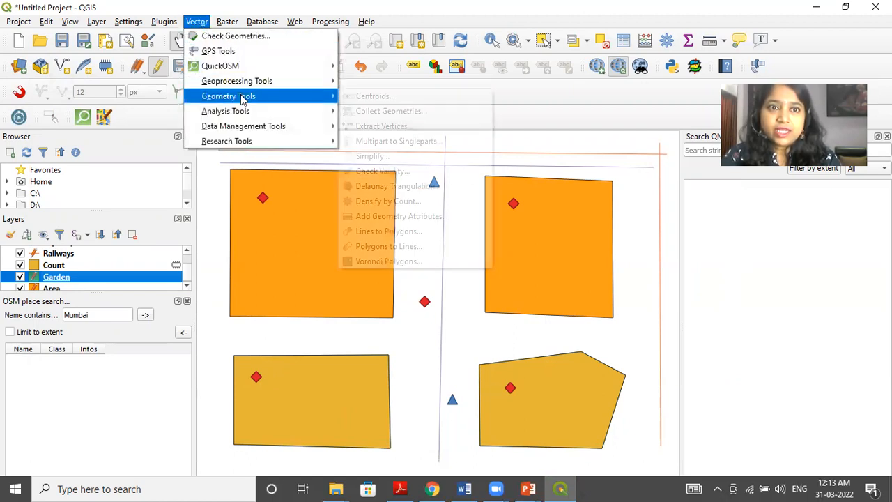
mouse_move(226, 111)
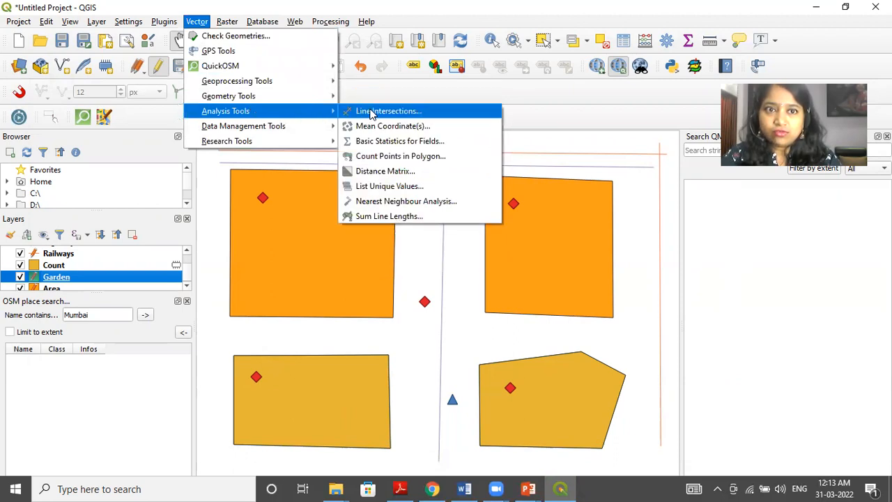
mouse_move(393, 156)
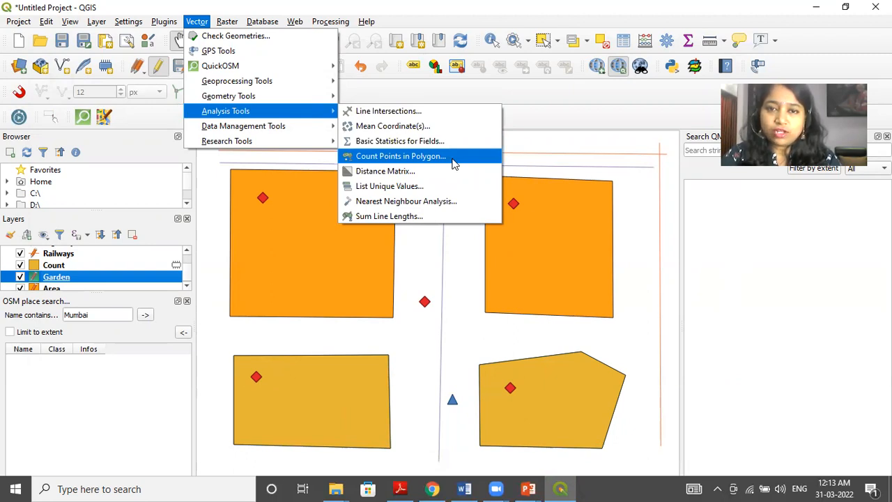
left_click(400, 156)
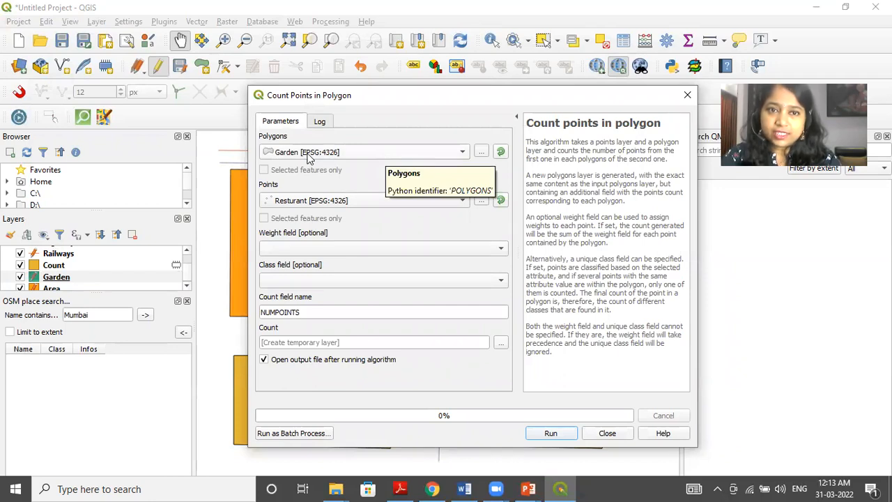
mouse_move(327, 202)
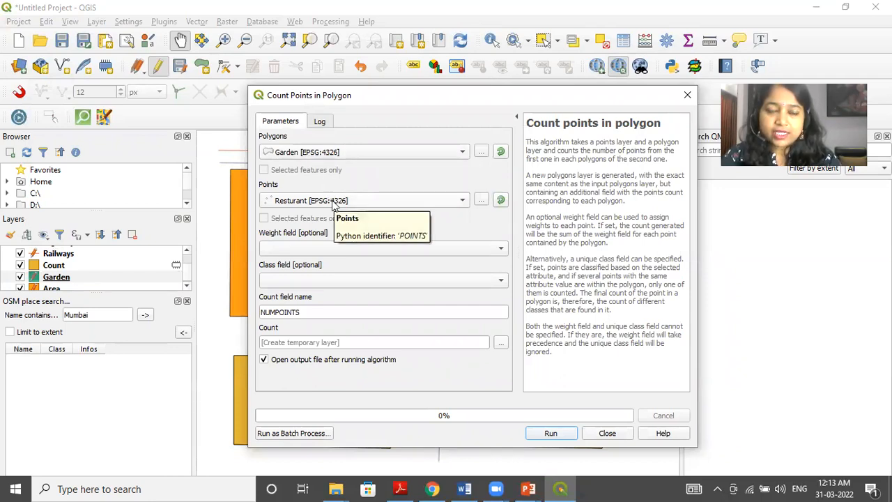
mouse_move(537, 347)
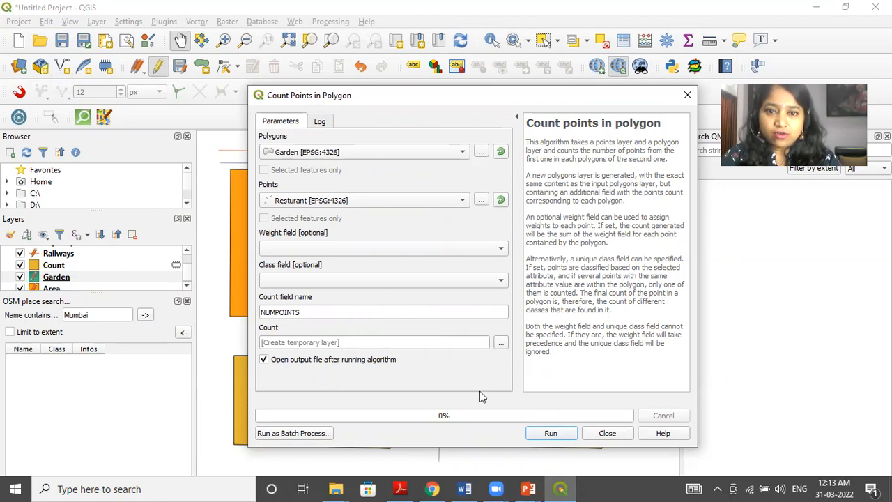
mouse_move(276, 340)
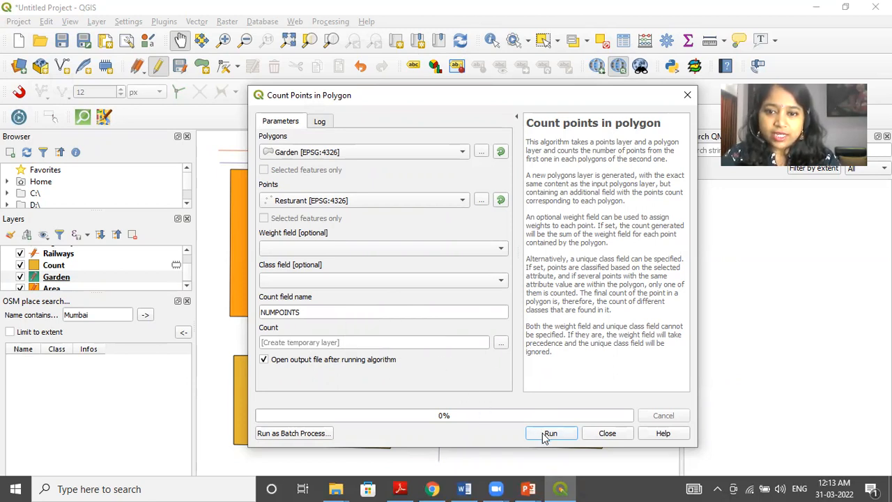
Run the count of Resturant points per Garden polygon into NUMPOINTS, then close the tool.
left_click(550, 432)
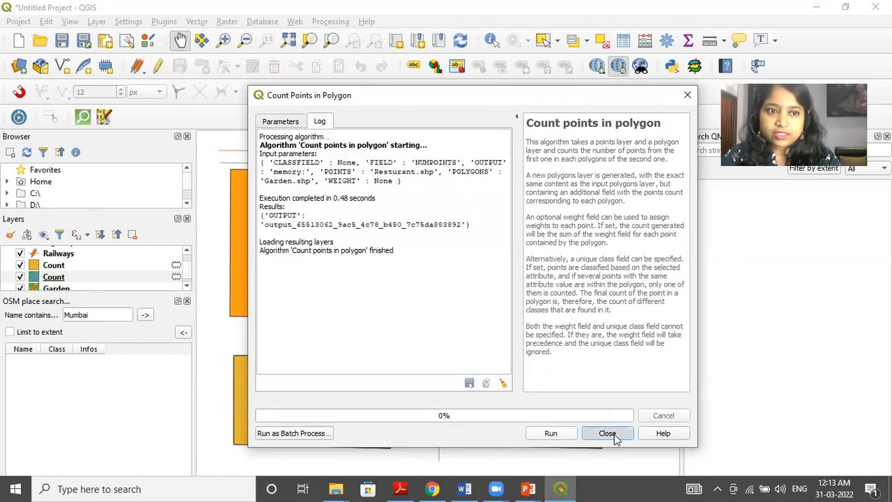
left_click(607, 432)
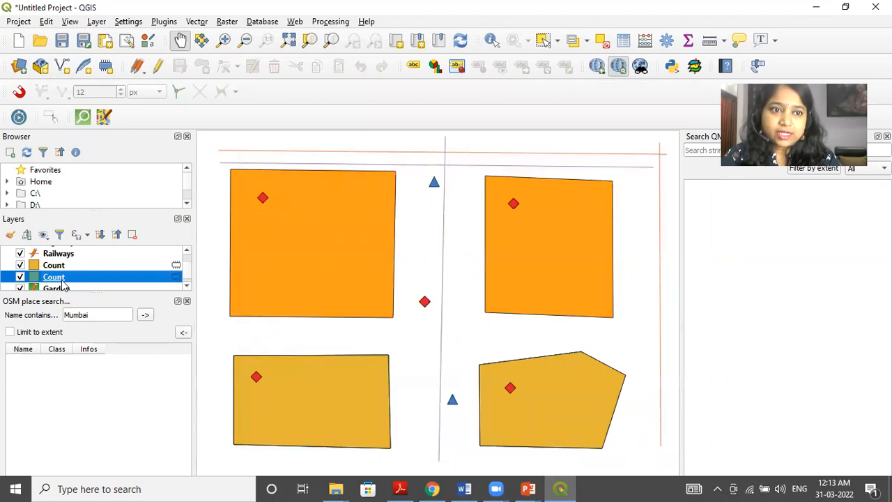
View the Count layer's attribute table from its context menu, showing NUMPOINTS of 1 for both gardens.
right_click(53, 276)
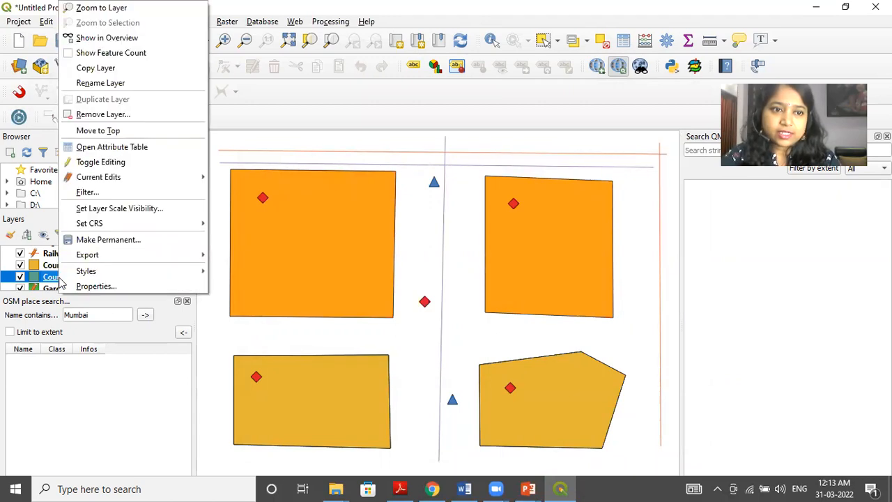
mouse_move(98, 175)
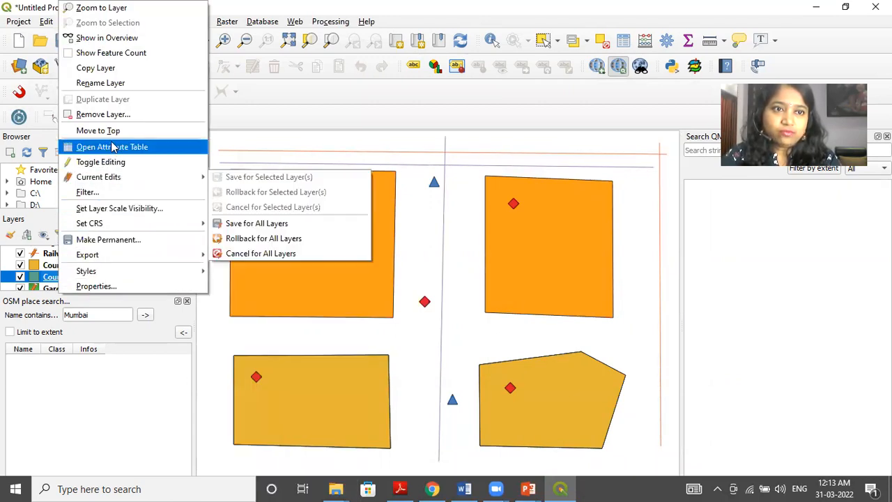
left_click(112, 146)
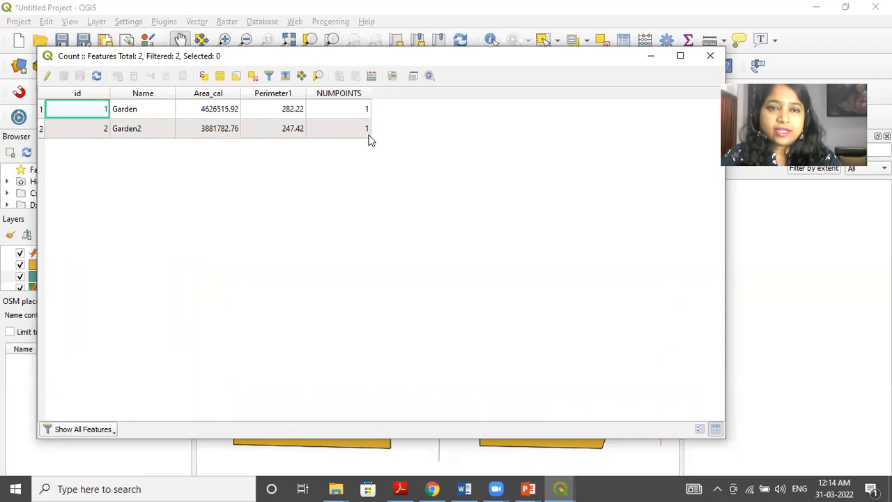
mouse_move(362, 112)
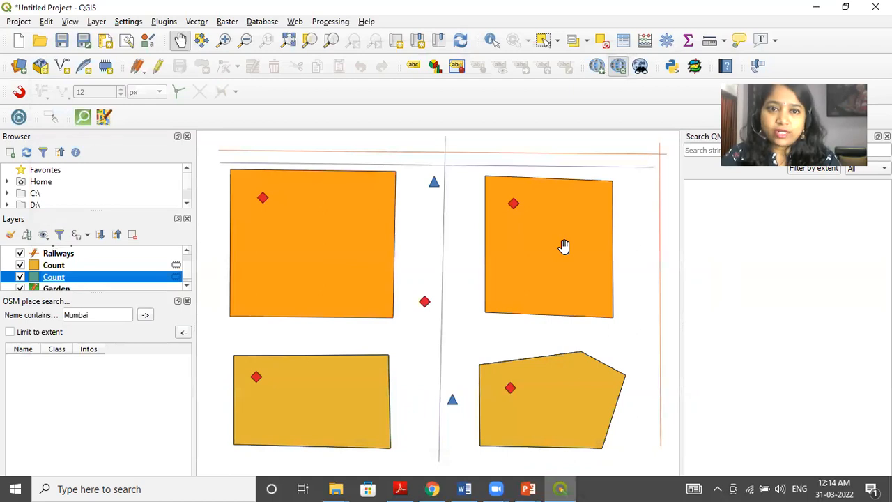
mouse_move(315, 262)
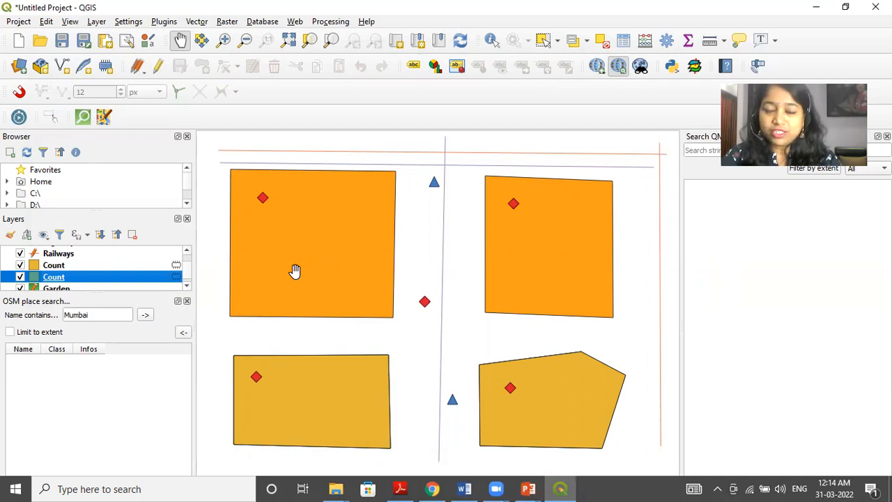
mouse_move(440, 155)
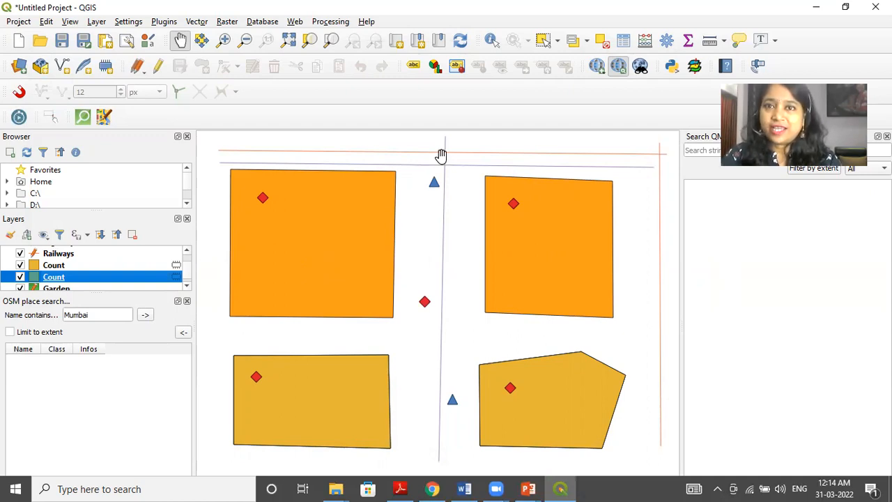